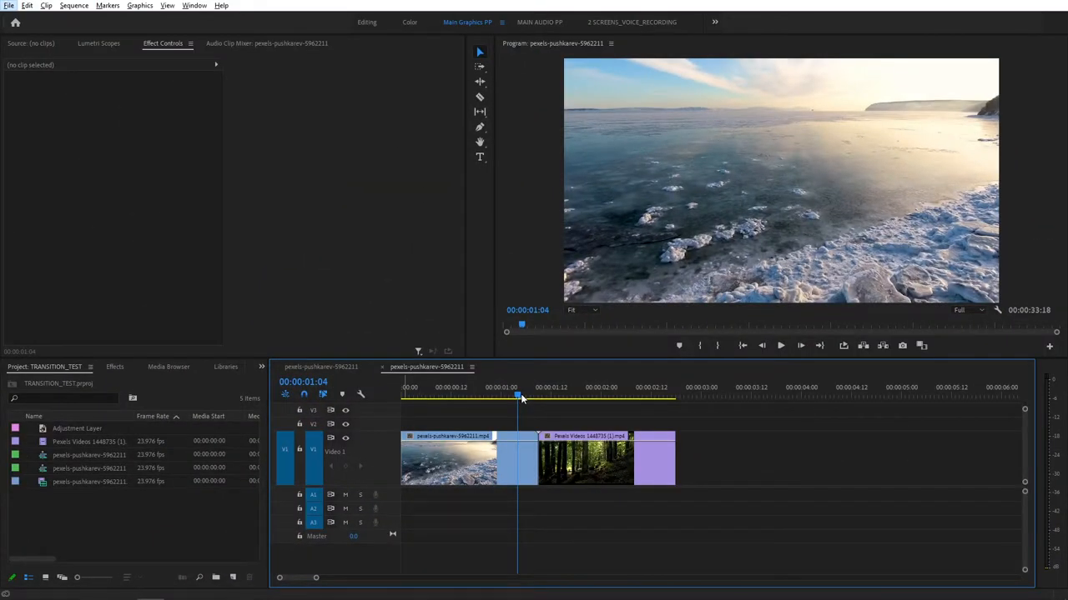
Step: Move the playhead to the edit point between the icy-lake and forest clips
{"action": "left_click", "coordinate": [781, 346]}
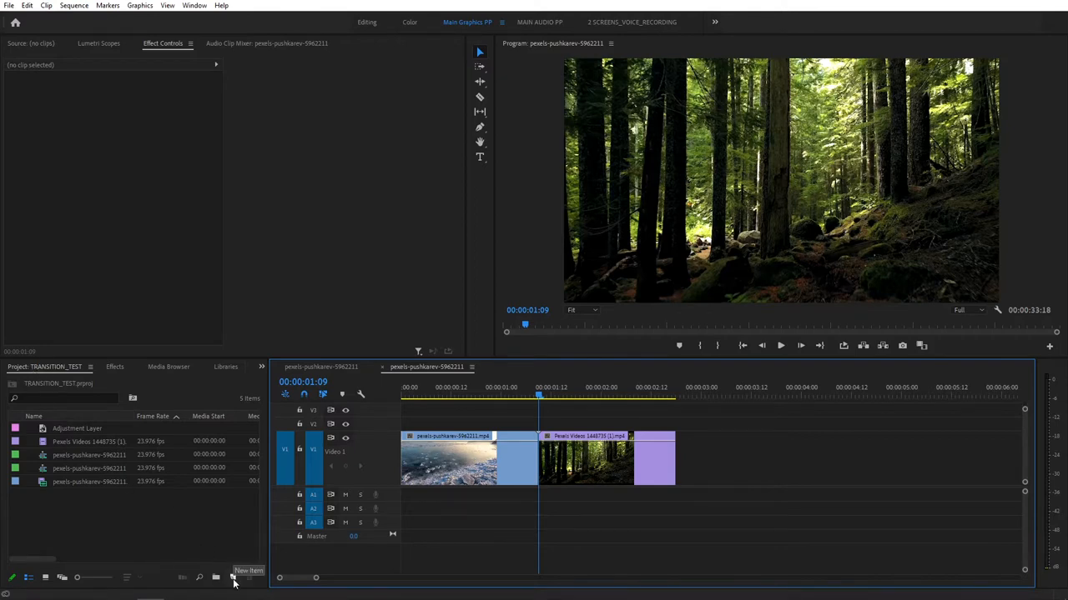
Step: Create a new adjustment layer from New Item and accept its default settings
{"action": "left_click", "coordinate": [234, 577]}
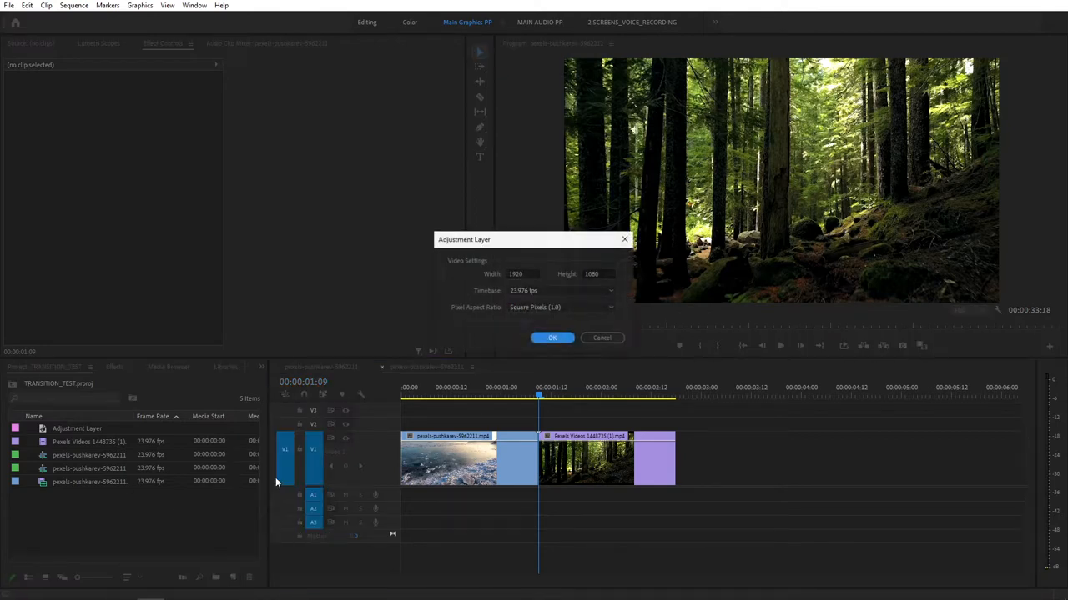
{"action": "left_click", "coordinate": [551, 337]}
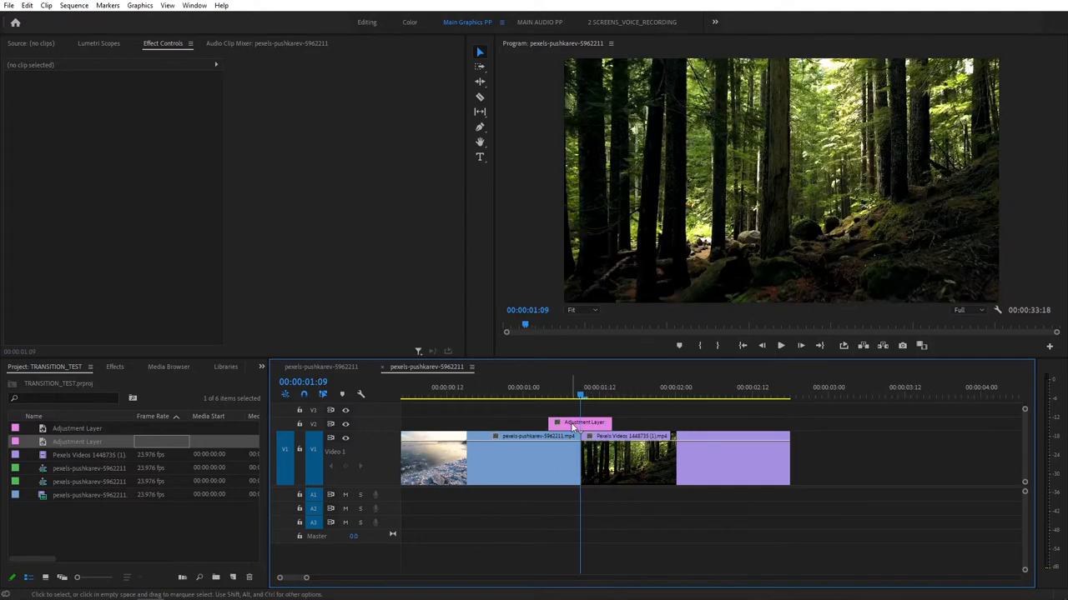
Step: Alt-drag the adjustment layer up to V3 and razor the V2 copy at the cut
{"action": "left_click", "coordinate": [584, 423]}
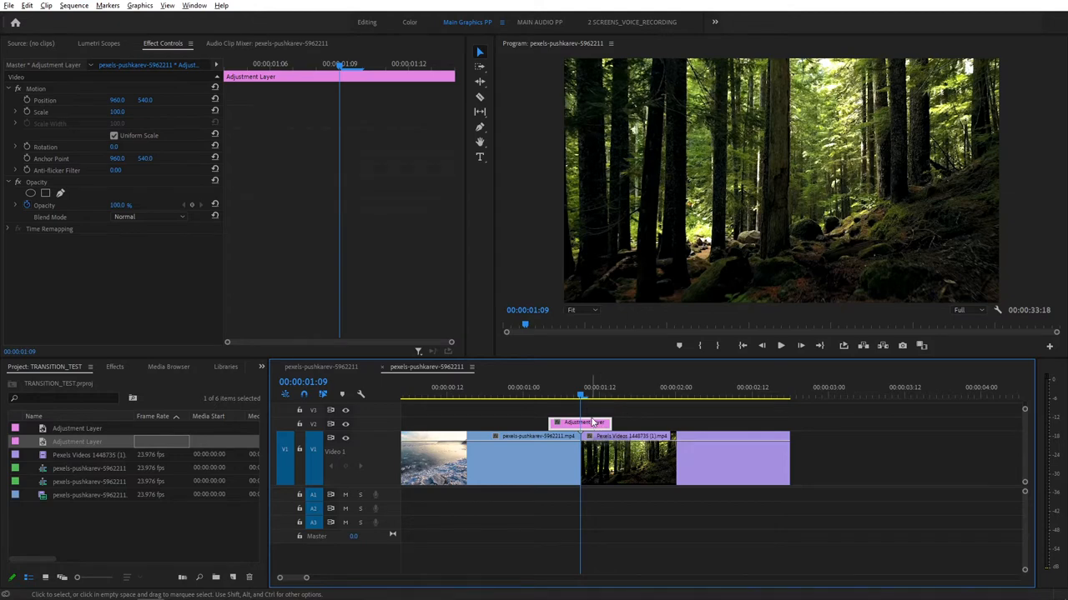
{"action": "left_click_drag", "start_coordinate": [582, 423], "coordinate": [581, 410]}
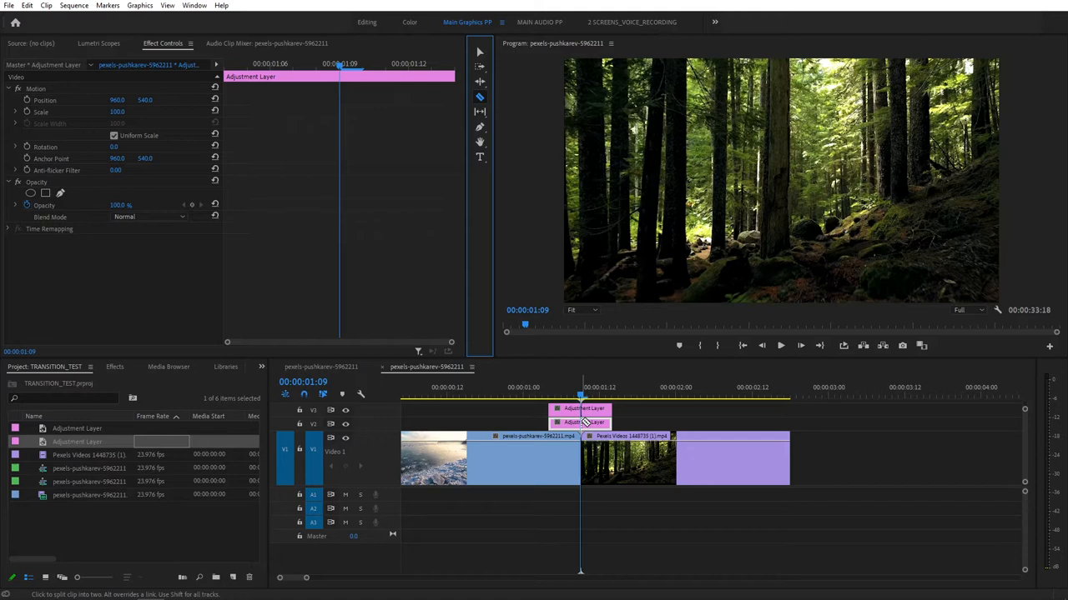
{"action": "left_click", "coordinate": [581, 423]}
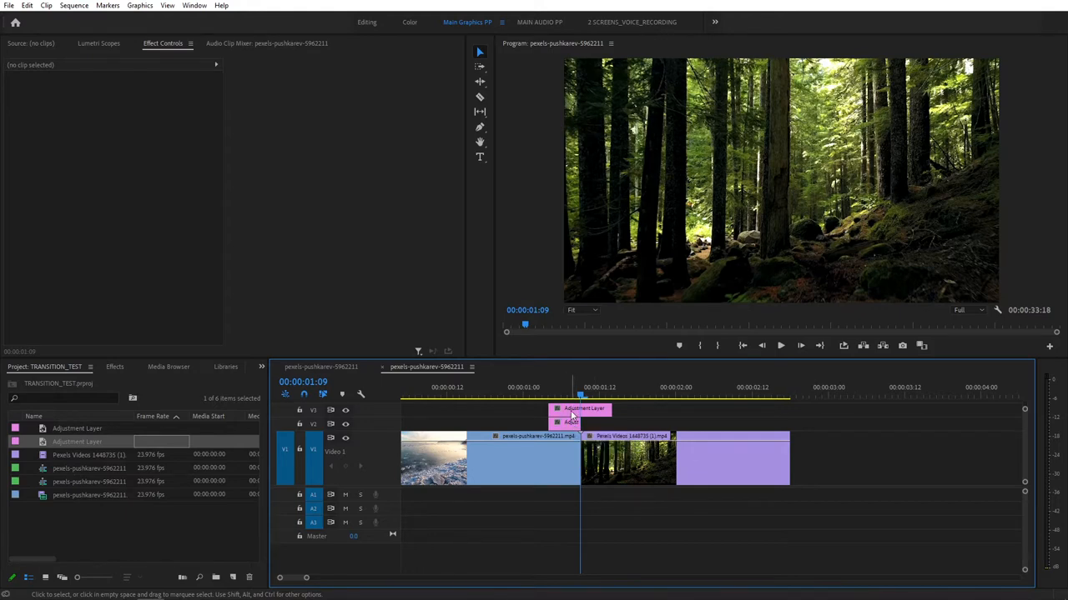
{"action": "mouse_move", "coordinate": [176, 452]}
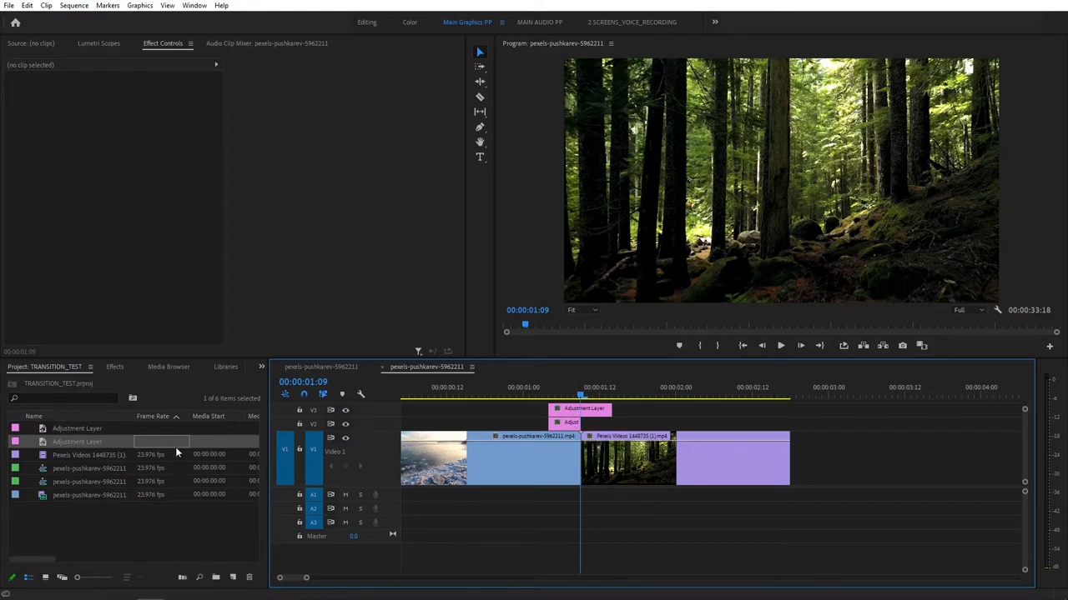
Step: Search the Effects panel for 'replicate' and apply Replicate with Count 3
{"action": "left_click", "coordinate": [115, 367]}
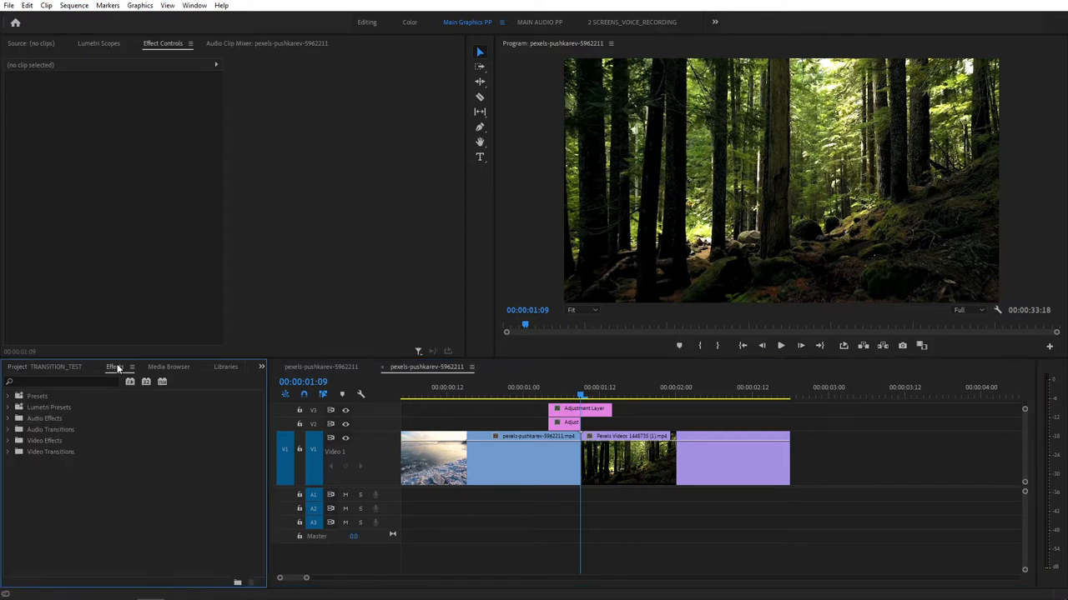
{"action": "mouse_move", "coordinate": [89, 370]}
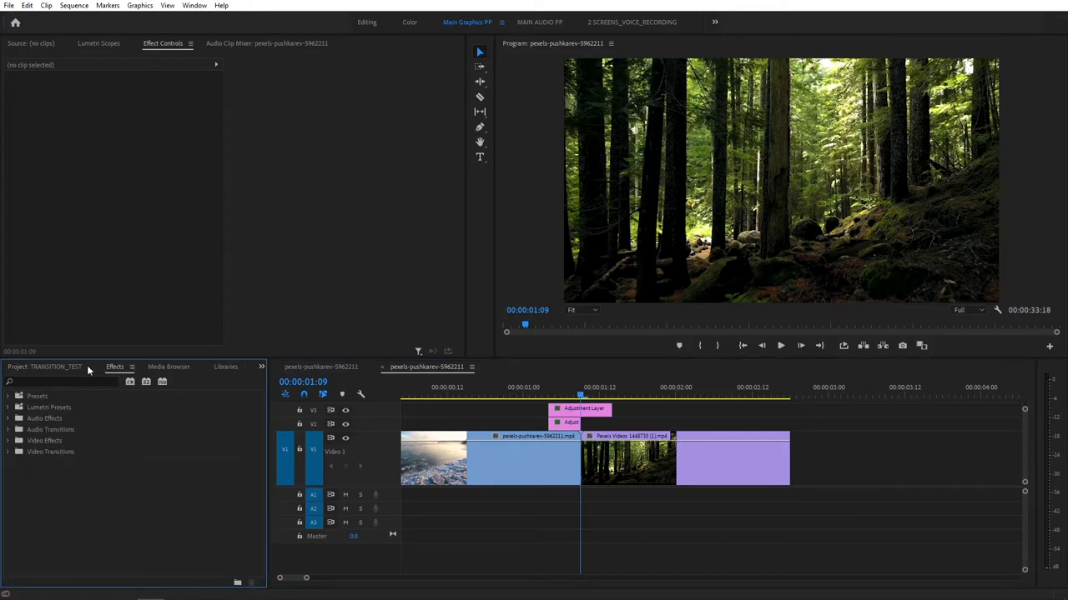
{"action": "type", "text": "rep"}
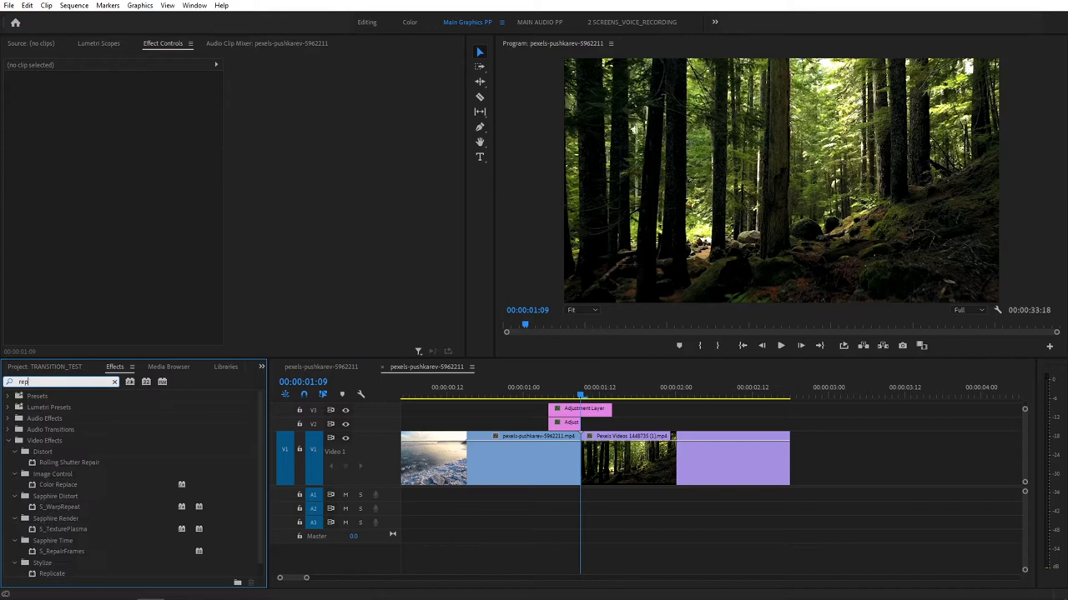
{"action": "type", "text": "repli"}
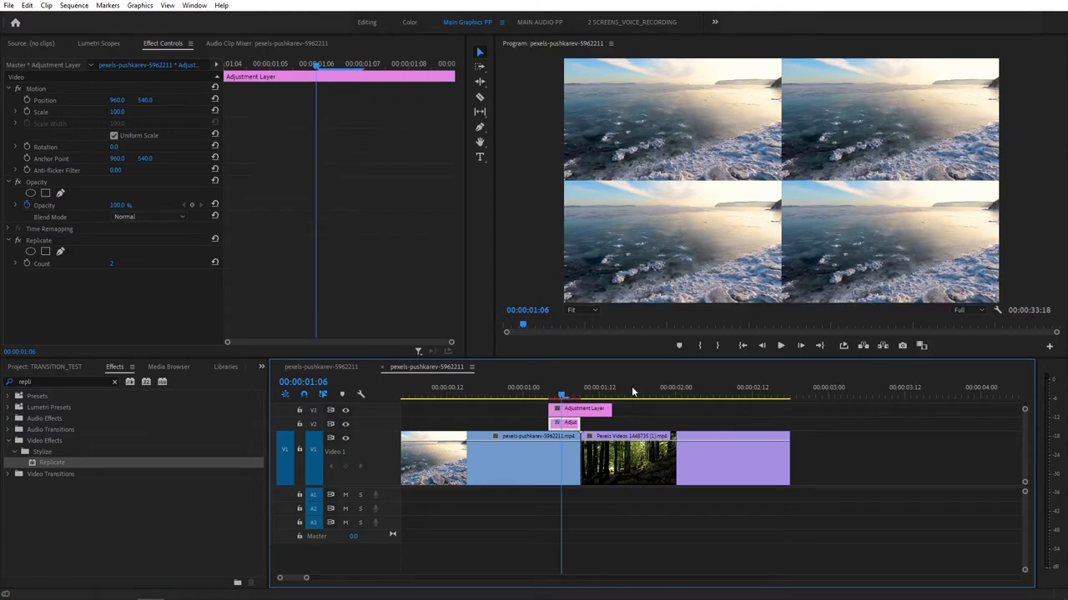
{"action": "mouse_move", "coordinate": [727, 235]}
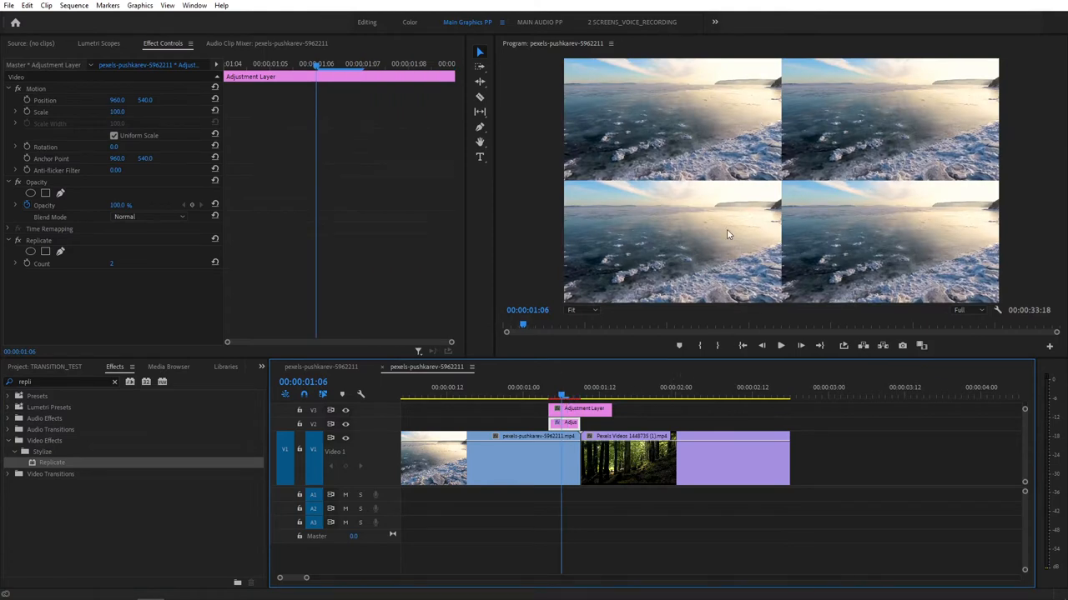
{"action": "mouse_move", "coordinate": [67, 82]}
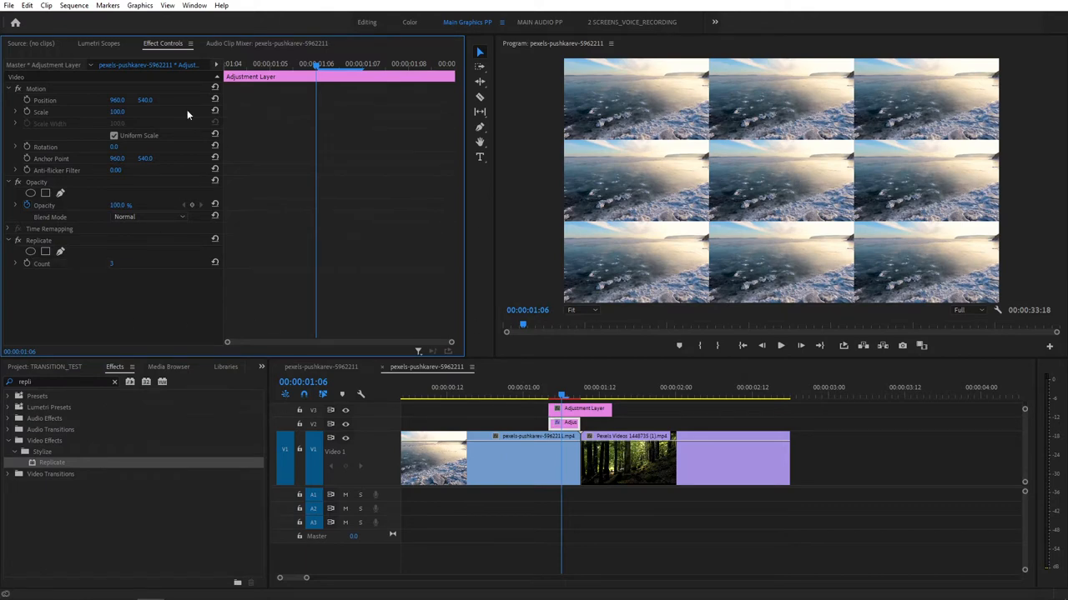
Step: Apply Mirror with Reflection Center X at 1279, then add a second Mirror
{"action": "type", "text": "m"}
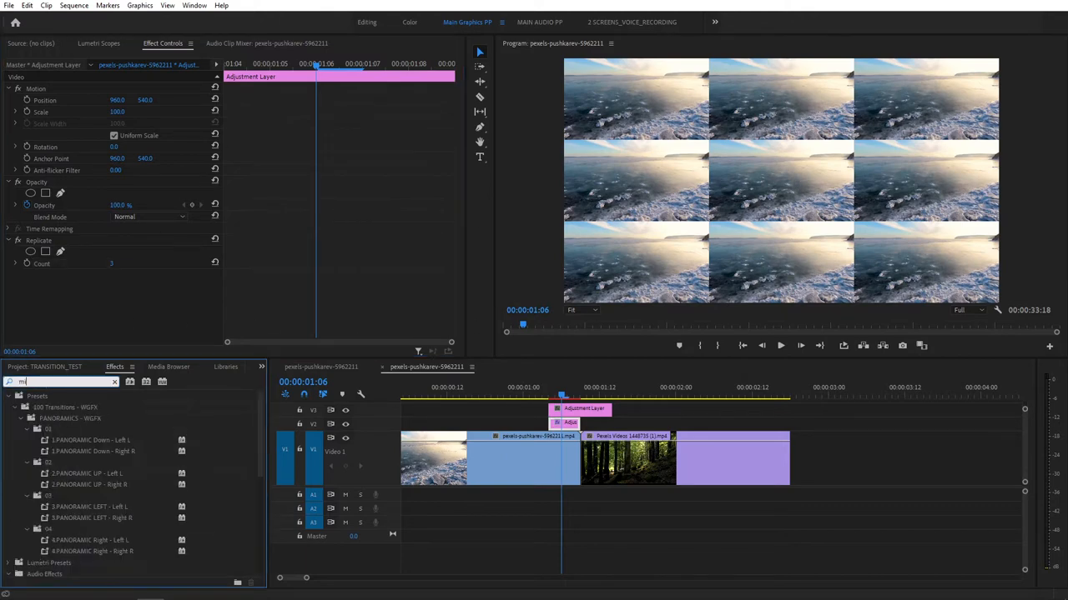
{"action": "type", "text": "irro"}
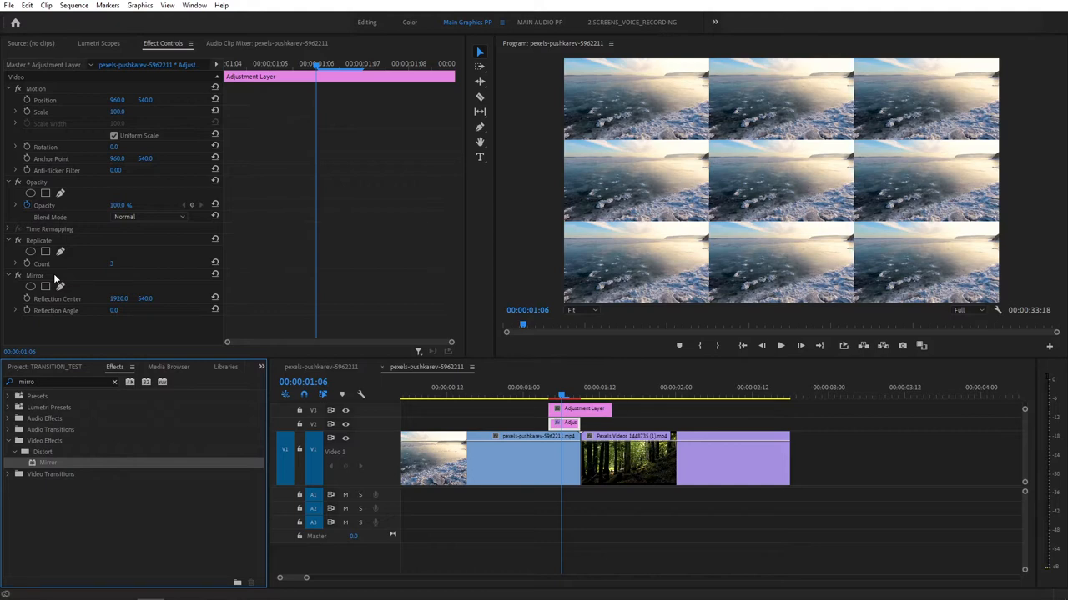
{"action": "mouse_move", "coordinate": [203, 329]}
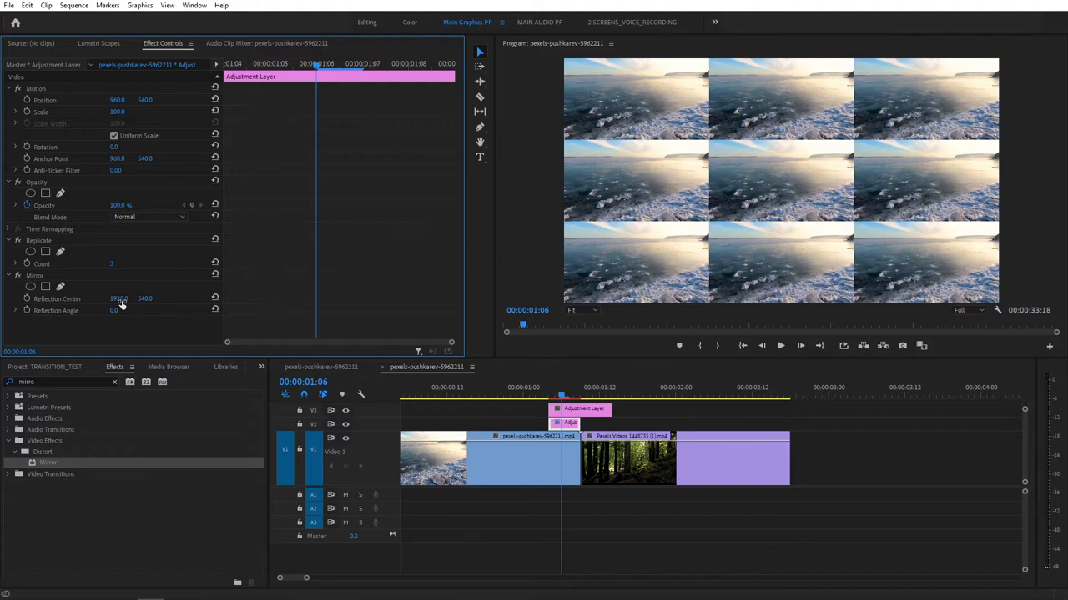
{"action": "left_click_drag", "start_coordinate": [119, 298], "coordinate": [127, 298]}
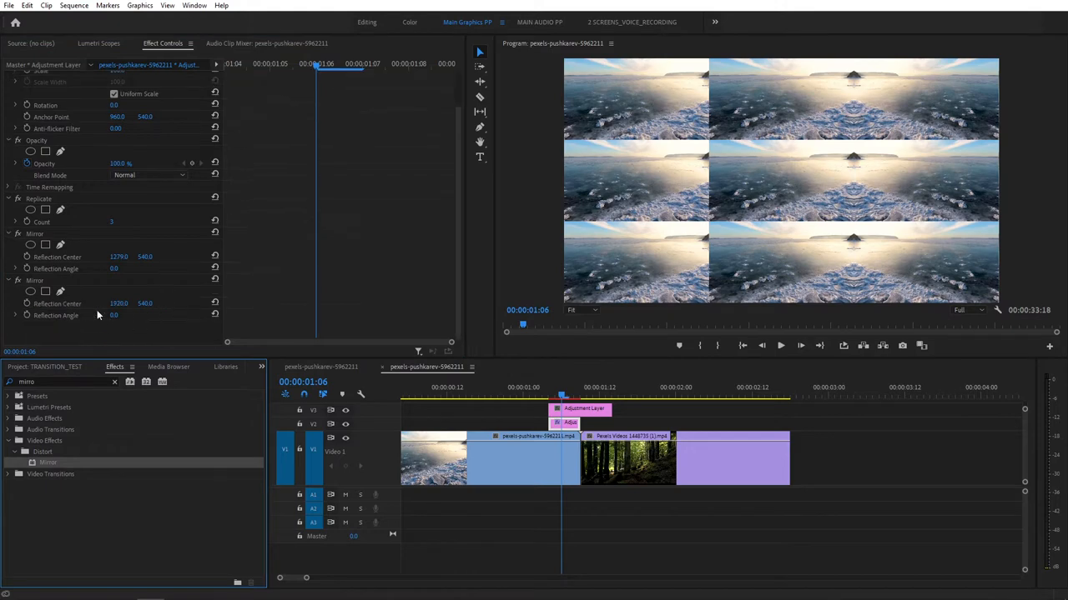
Step: Set the second Mirror to 90° at center Y 719 and a third to -90° at Y 357
{"action": "left_click", "coordinate": [117, 316]}
{"action": "type", "text": "90"}
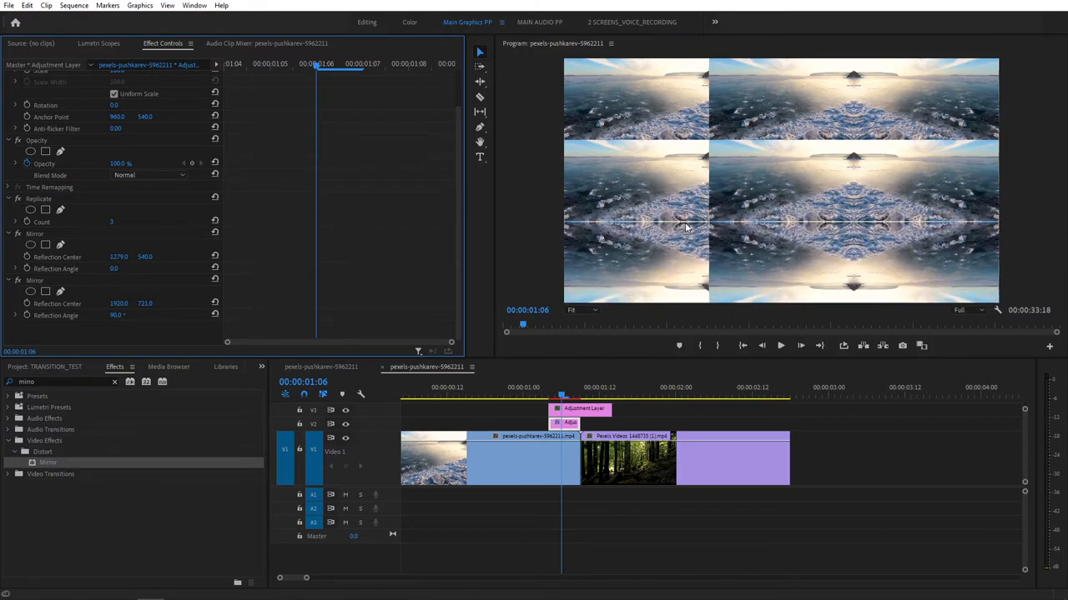
{"action": "double_click", "coordinate": [150, 302]}
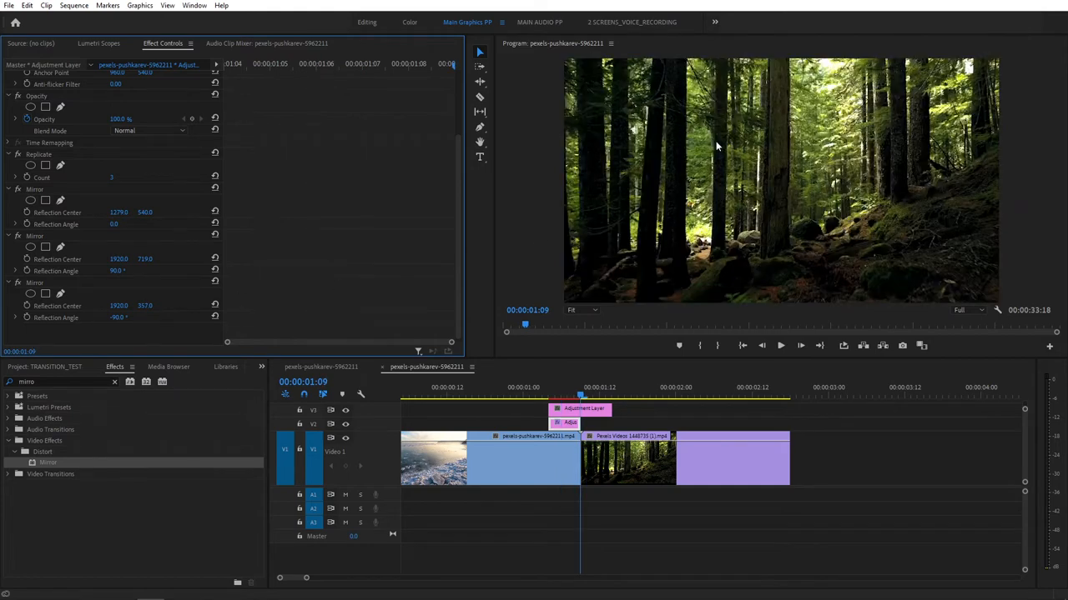
{"action": "left_click", "coordinate": [560, 387]}
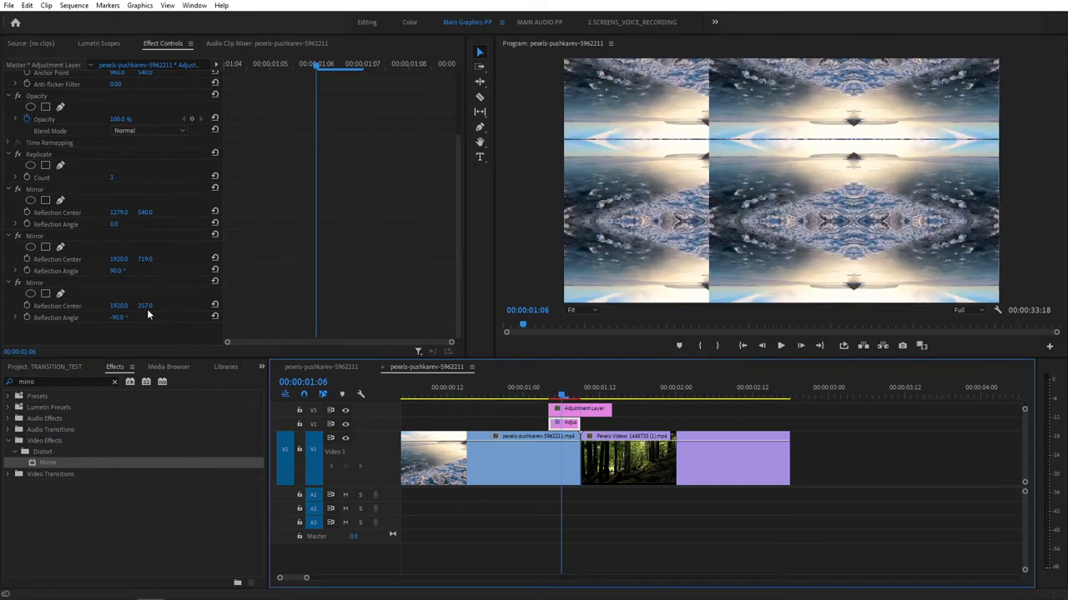
{"action": "double_click", "coordinate": [146, 306]}
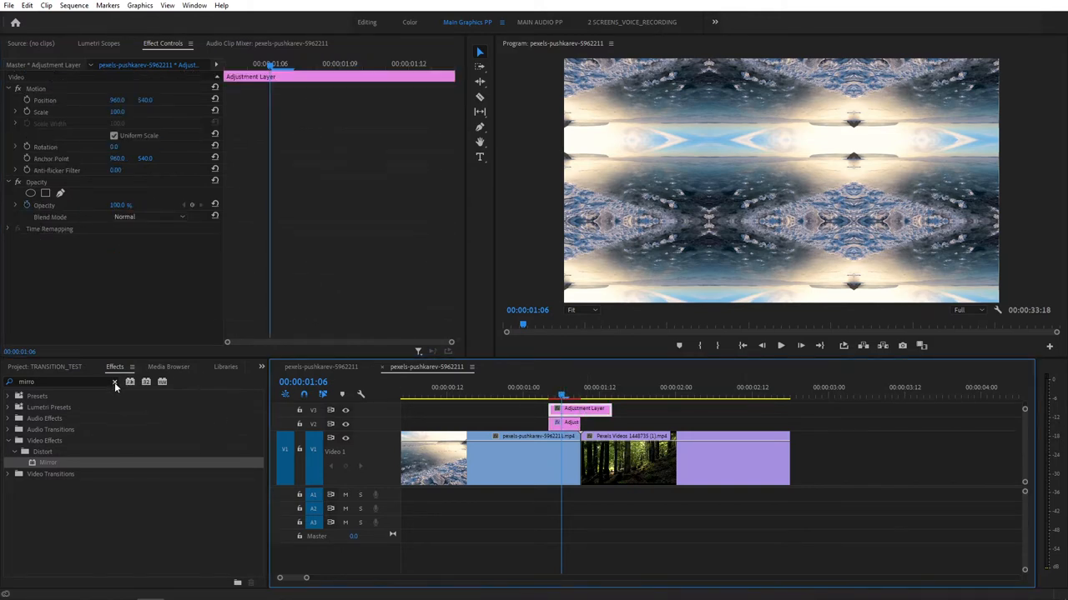
Step: Apply Transform to the V3 layer with keyframed Scale and 360° shutter angle, then preview the zoom
{"action": "type", "text": "trans"}
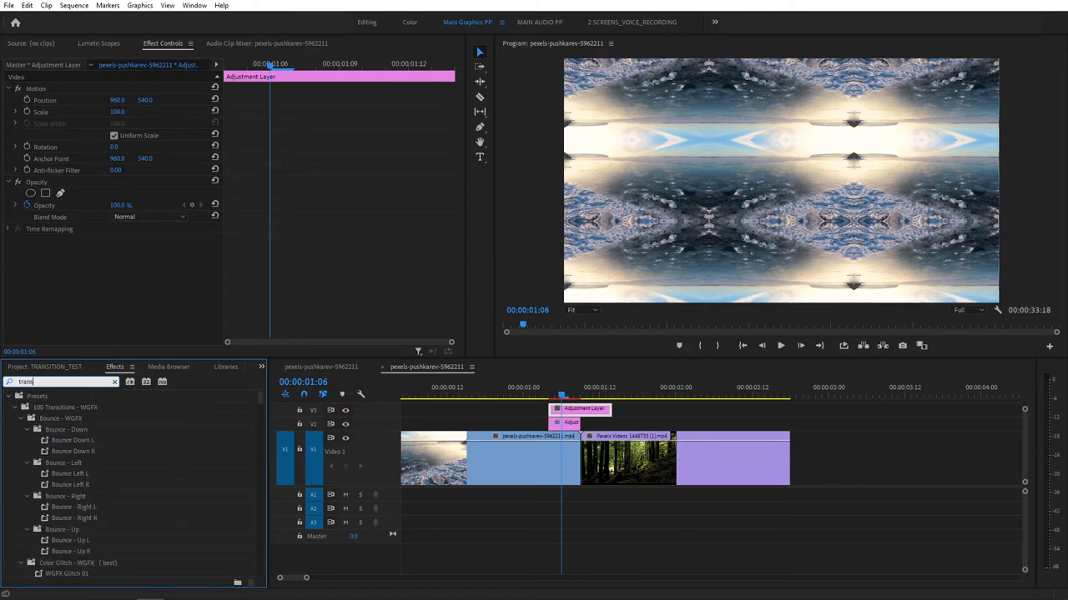
{"action": "type", "text": "transfo"}
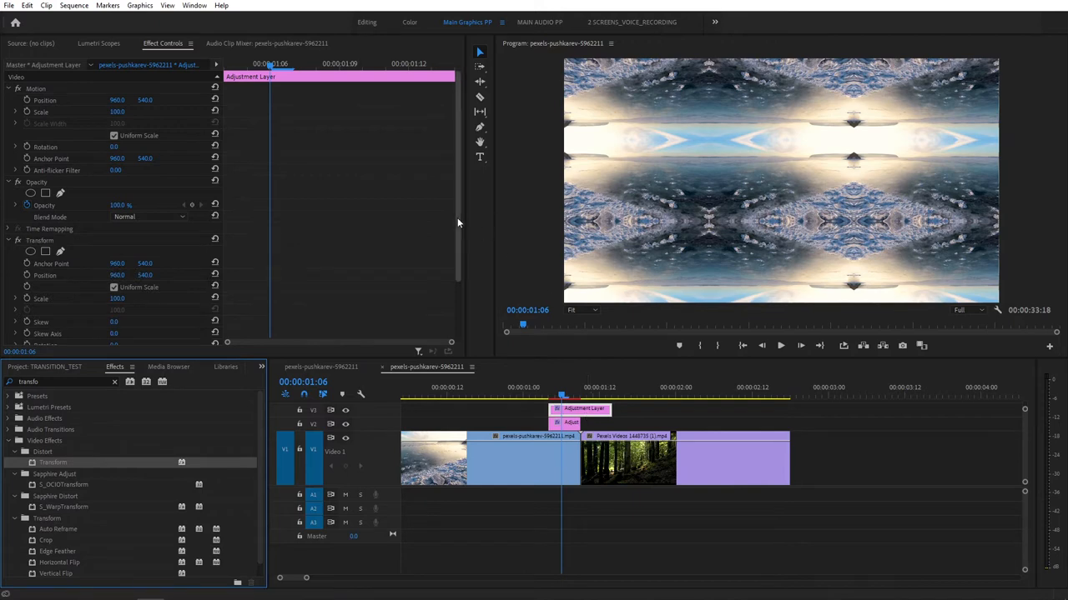
{"action": "scroll", "scroll_direction": "down", "scroll_amount": 3}
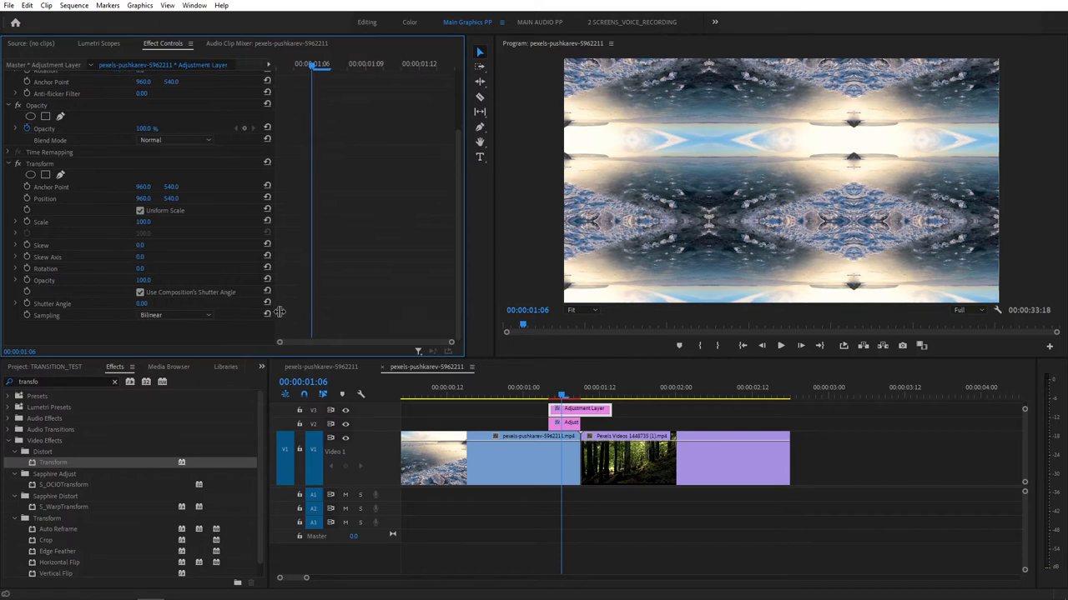
{"action": "left_click", "coordinate": [140, 292]}
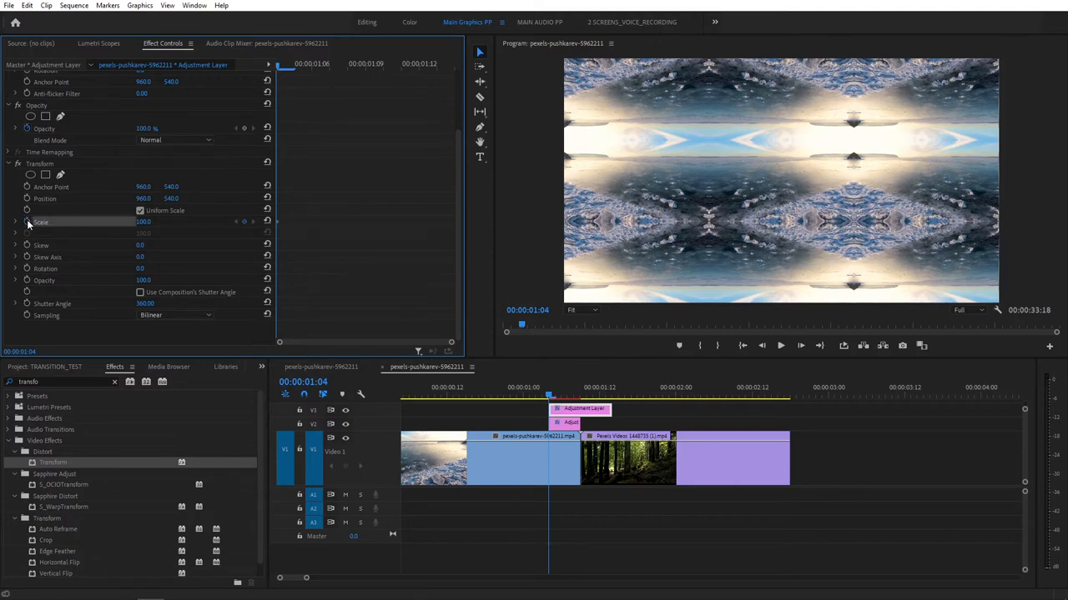
{"action": "mouse_move", "coordinate": [279, 226]}
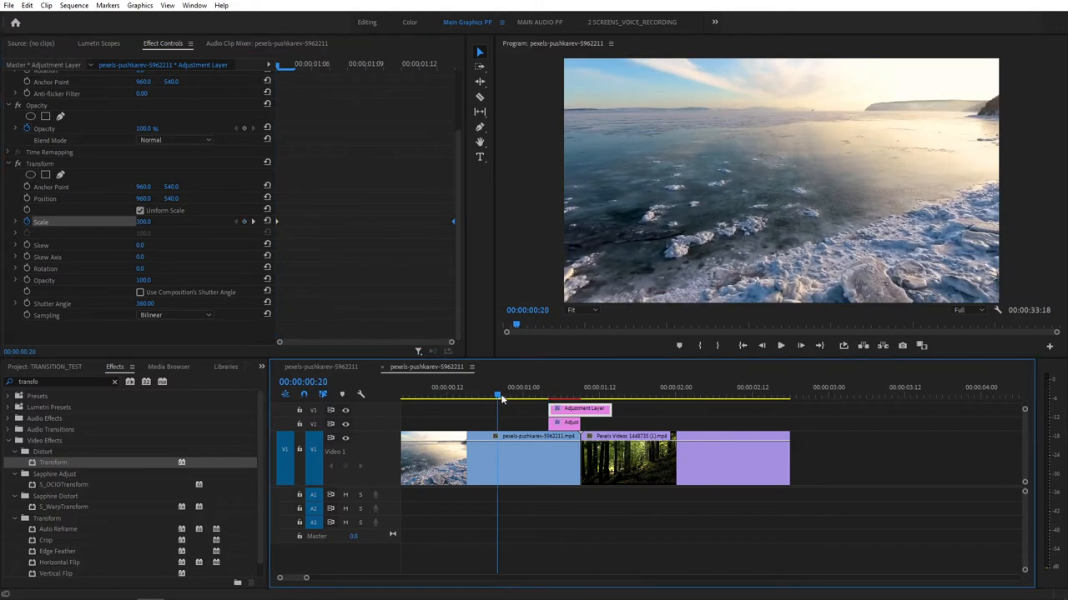
{"action": "left_click_drag", "start_coordinate": [496, 387], "coordinate": [667, 387]}
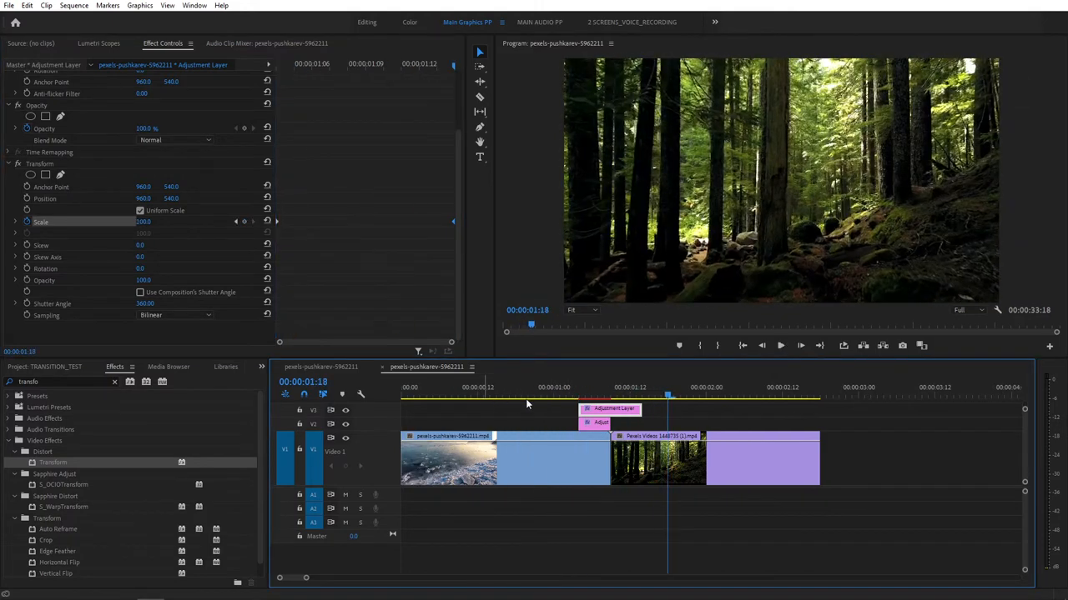
{"action": "left_click", "coordinate": [605, 387]}
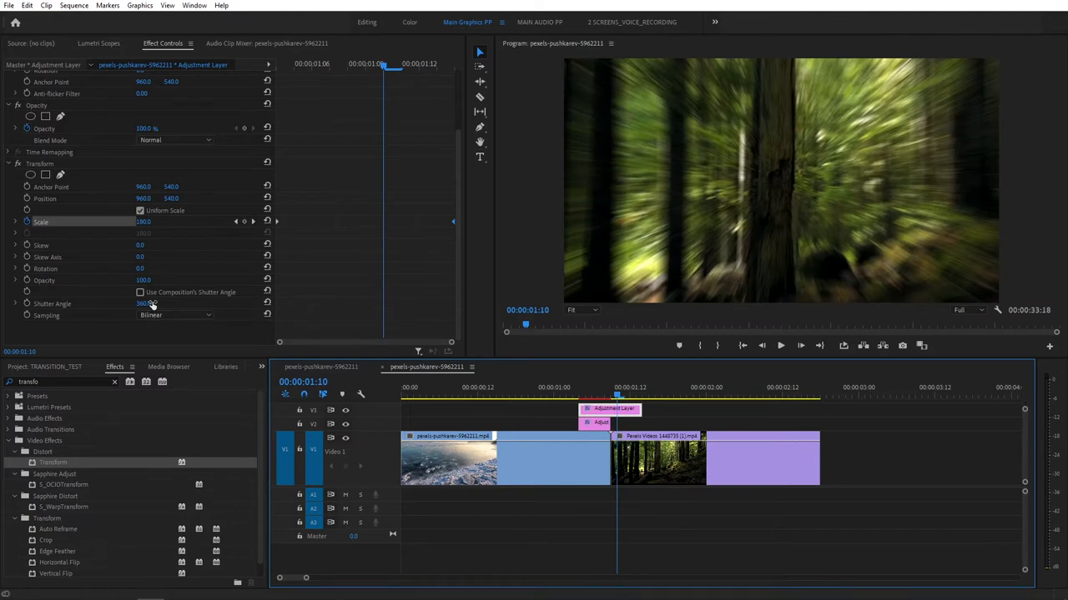
{"action": "mouse_move", "coordinate": [30, 302]}
{"action": "type", "text": "directio"}
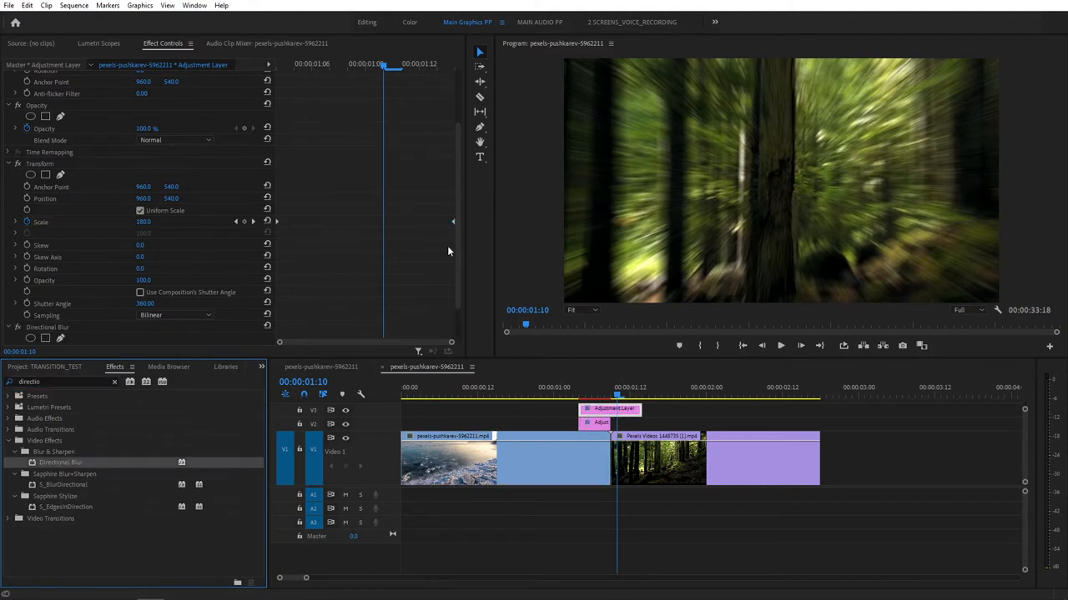
Step: Keyframe Directional Blur Length, entering 30.0 and raising it toward 78 near the cut
{"action": "scroll", "scroll_direction": "down", "scroll_amount": 3}
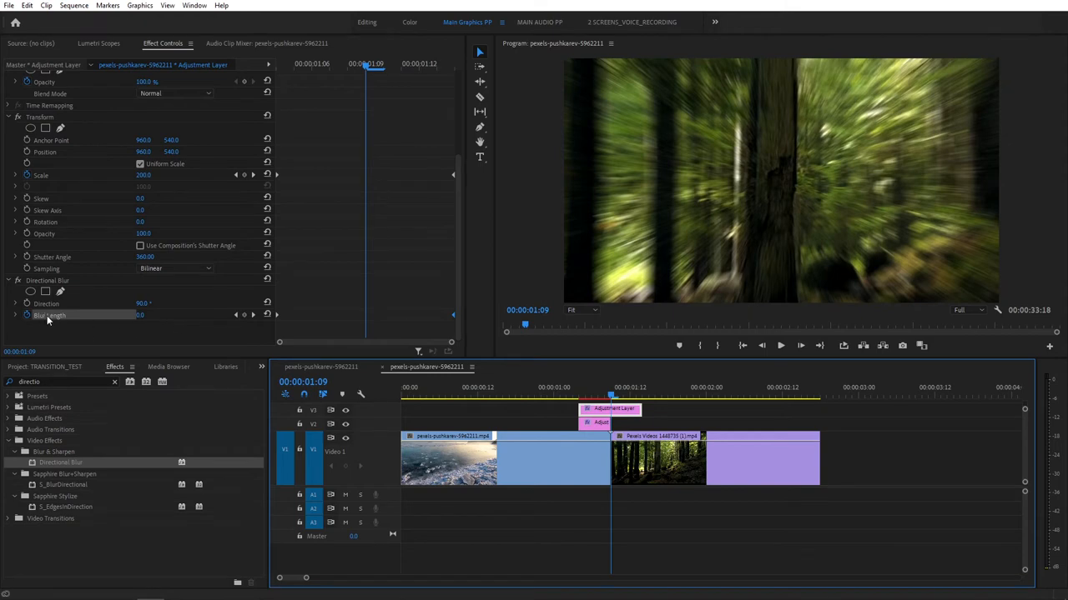
{"action": "left_click", "coordinate": [143, 315]}
{"action": "type", "text": "36"}
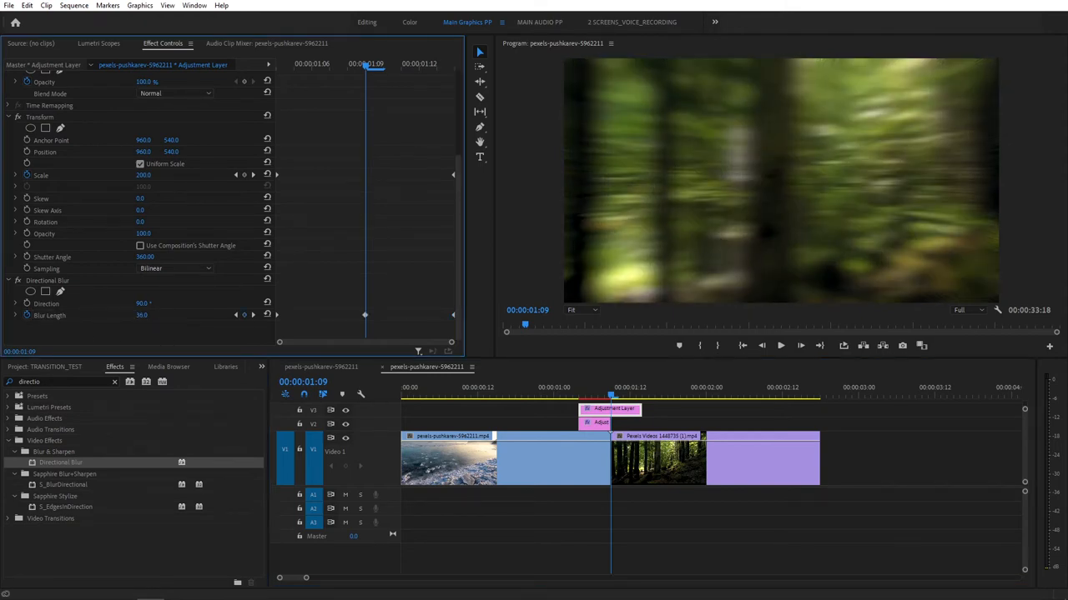
{"action": "left_click_drag", "start_coordinate": [142, 315], "coordinate": [148, 315]}
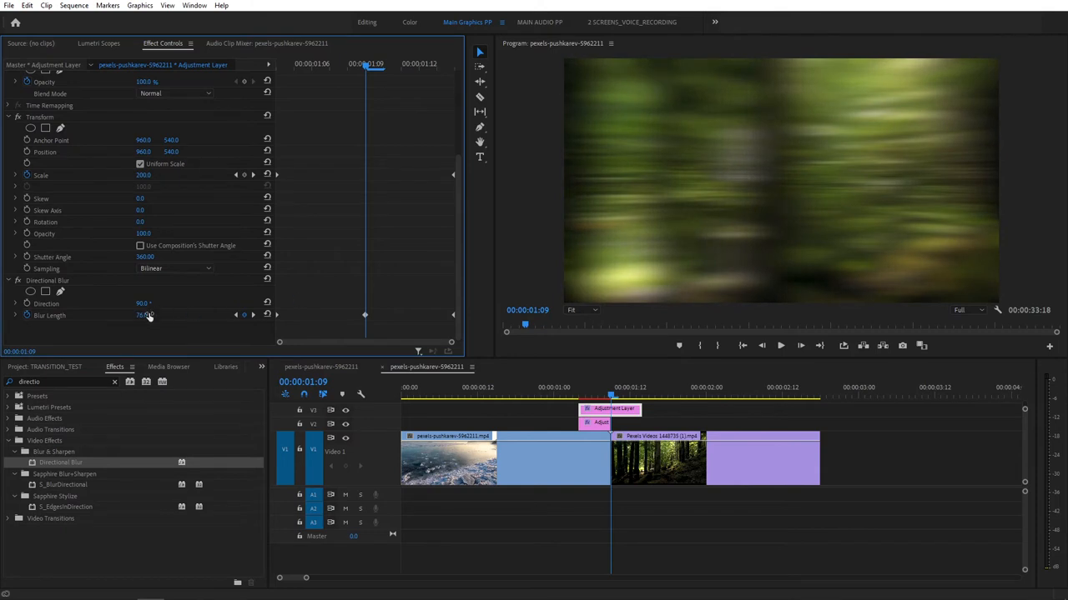
{"action": "type", "text": "30.0"}
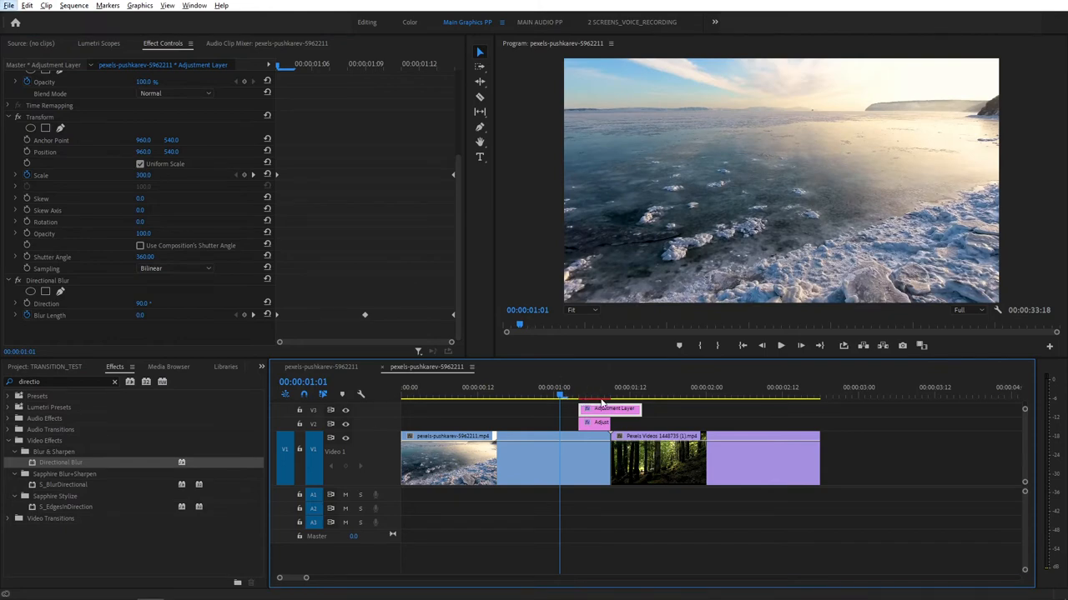
{"action": "mouse_move", "coordinate": [566, 401]}
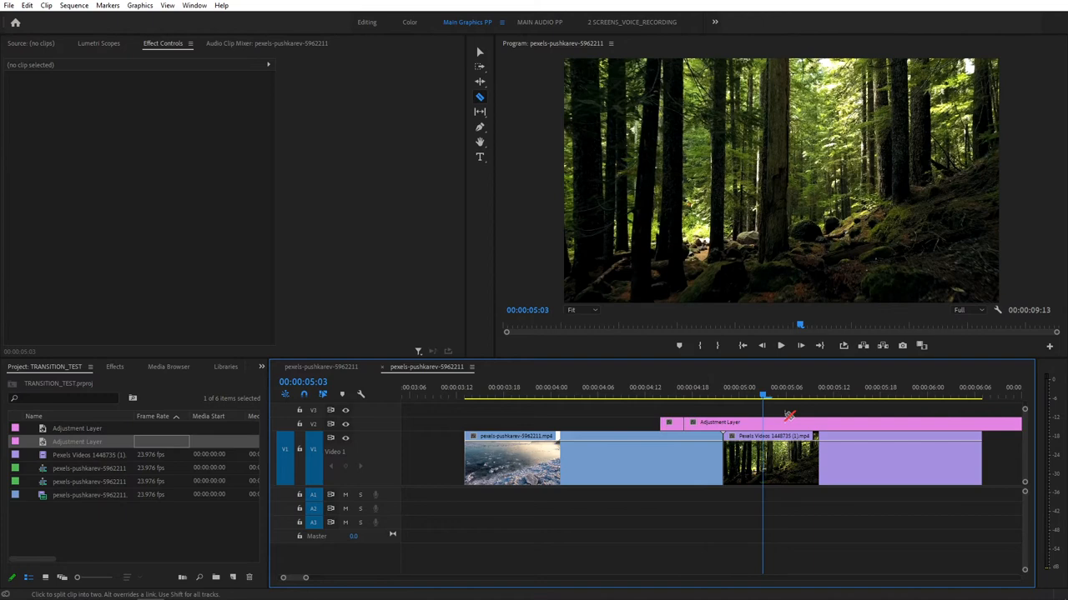
Step: Razor the long adjustment layer after the cut and search effects for 'transform'
{"action": "left_click", "coordinate": [797, 422]}
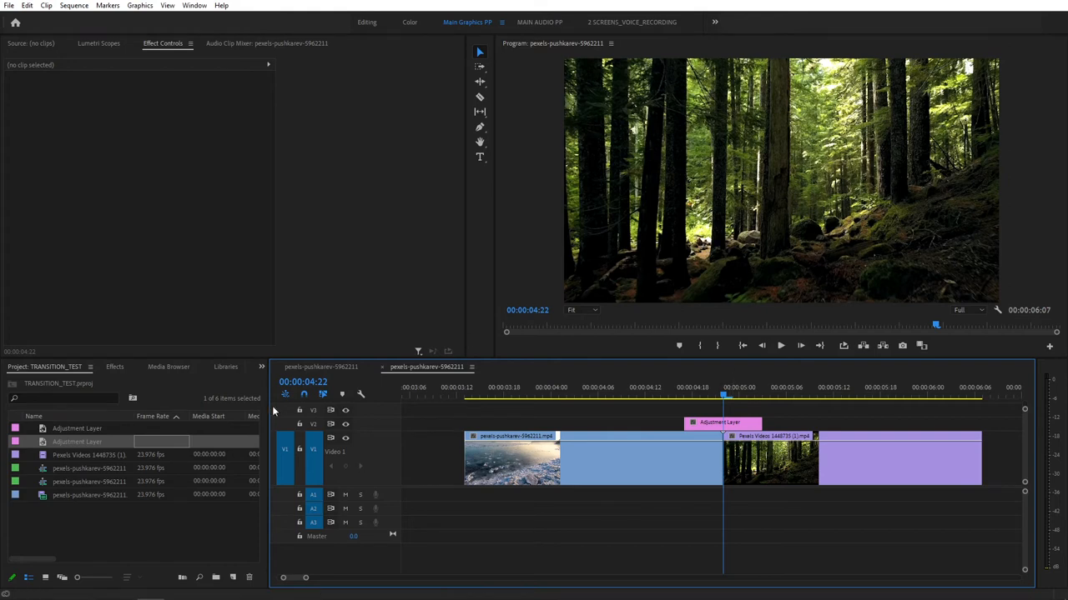
{"action": "left_click", "coordinate": [114, 367]}
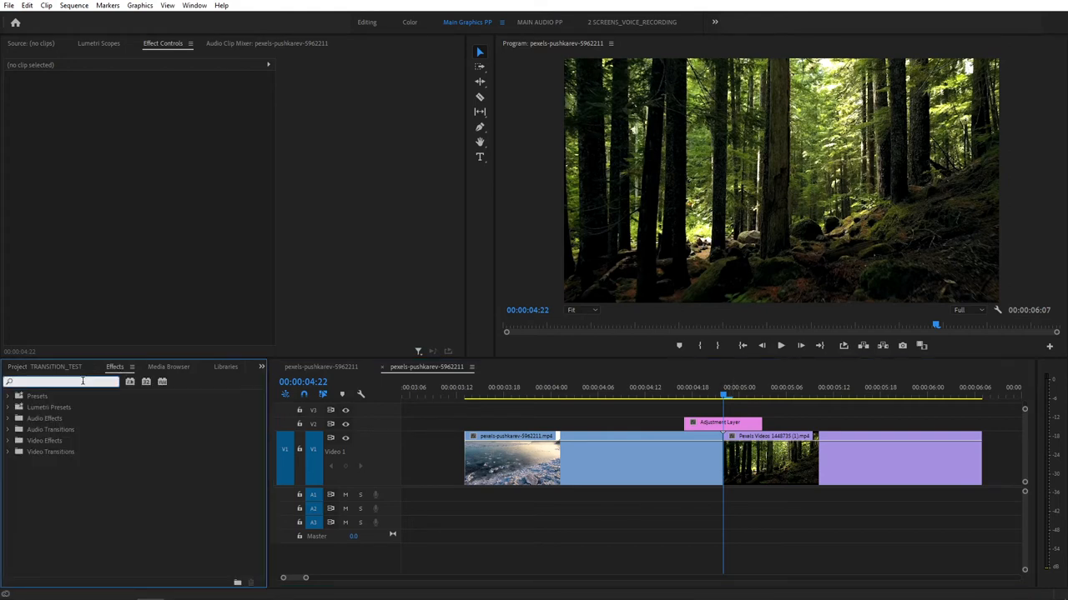
{"action": "type", "text": "transform"}
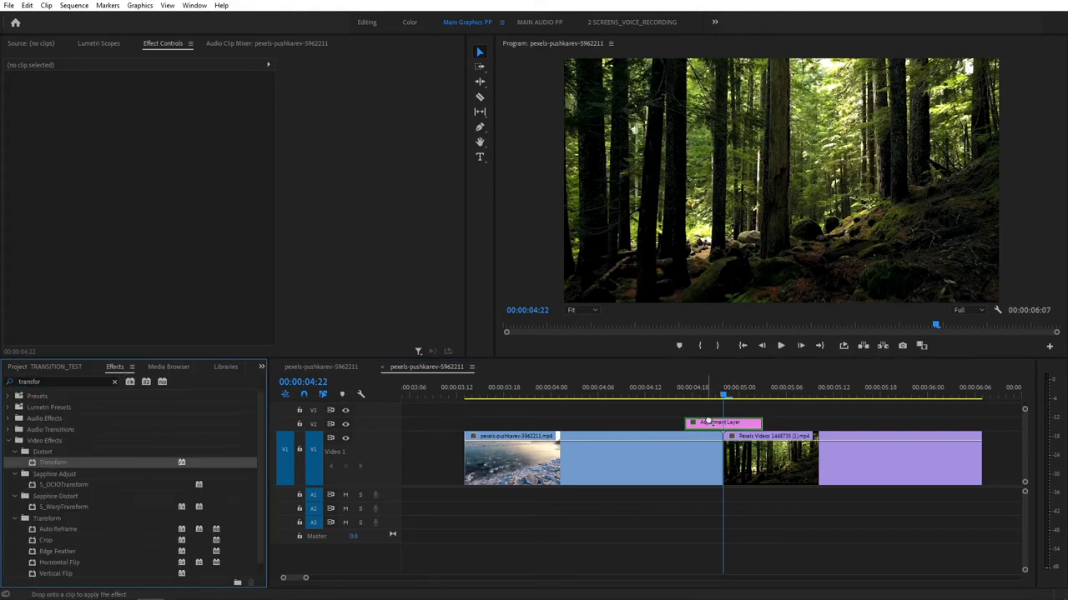
Step: Keyframe the short adjustment layer's Transform Scale up to 300 at the cut
{"action": "left_click", "coordinate": [723, 423]}
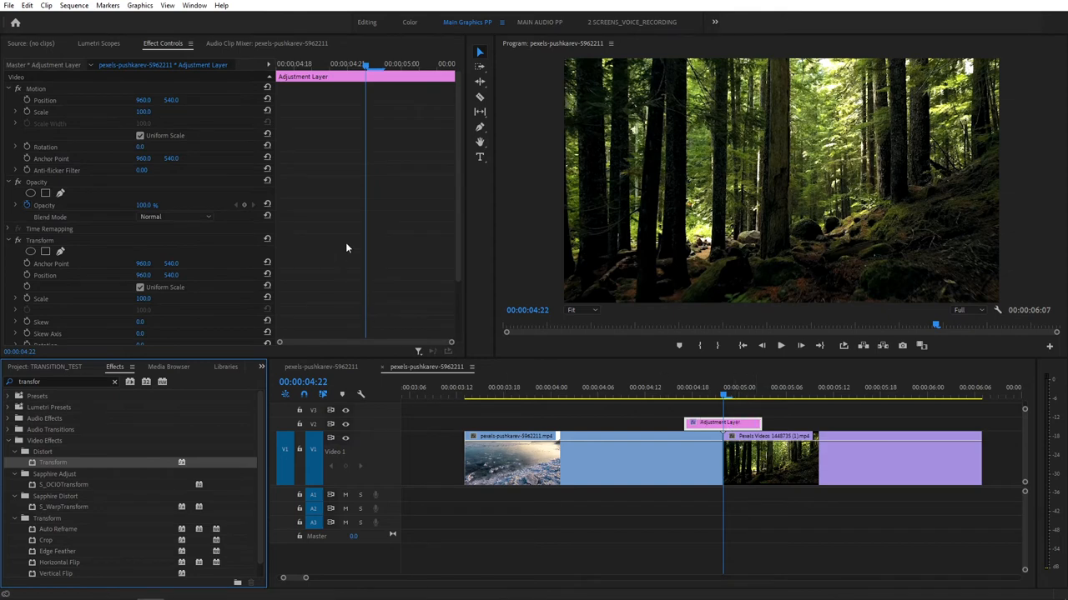
{"action": "scroll", "scroll_direction": "down", "scroll_amount": 3}
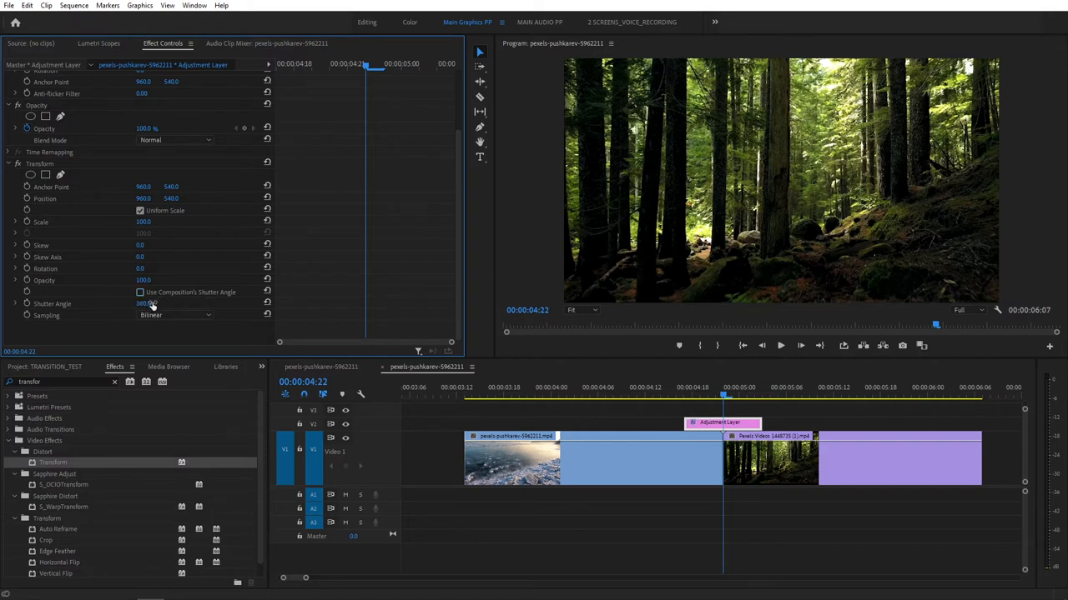
{"action": "mouse_move", "coordinate": [473, 182]}
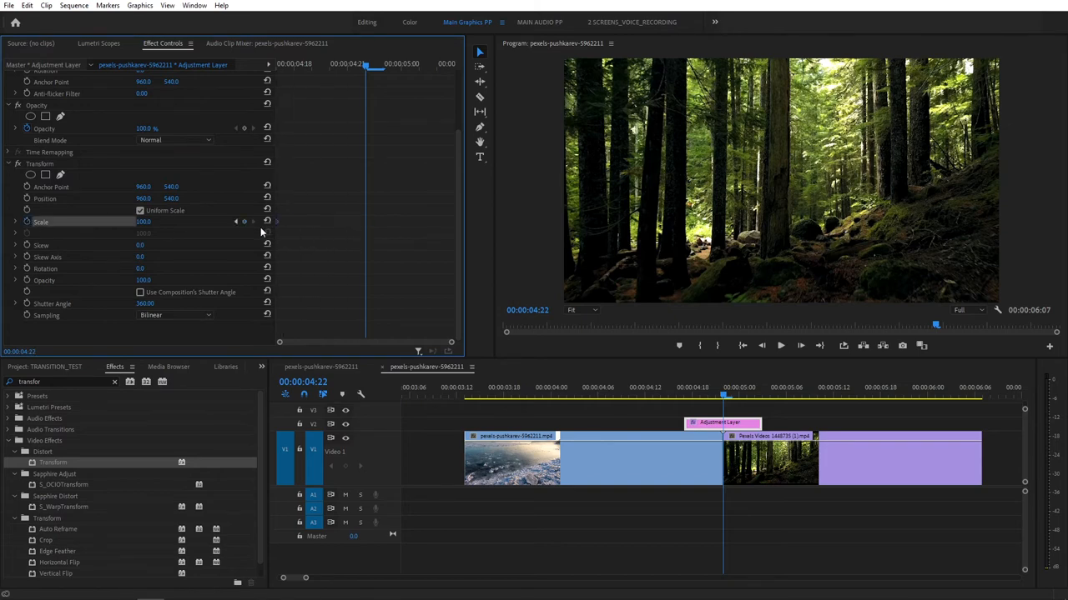
{"action": "mouse_move", "coordinate": [245, 222]}
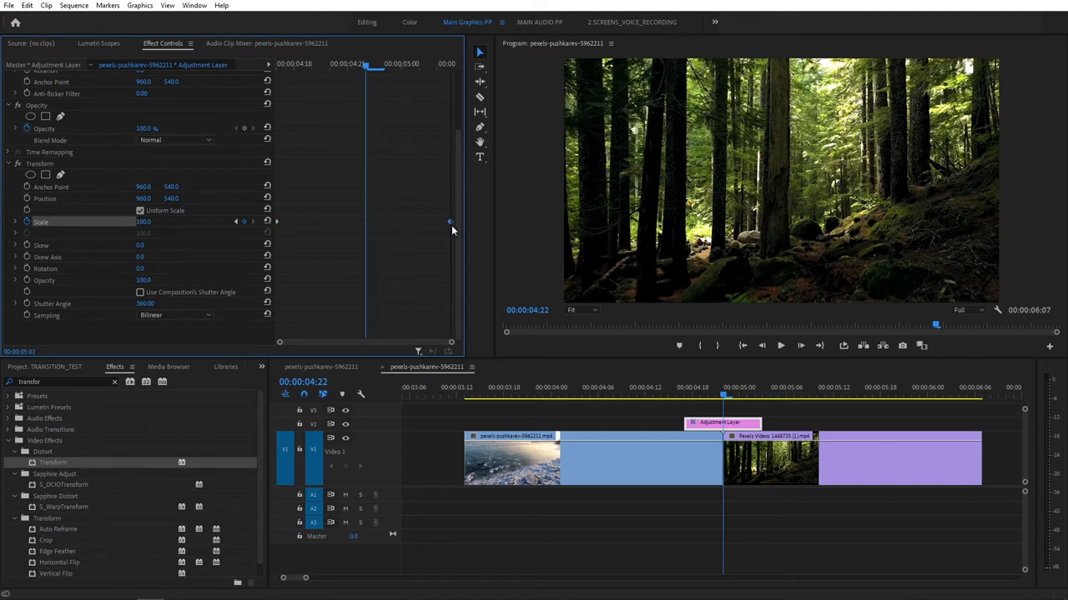
{"action": "double_click", "coordinate": [143, 222]}
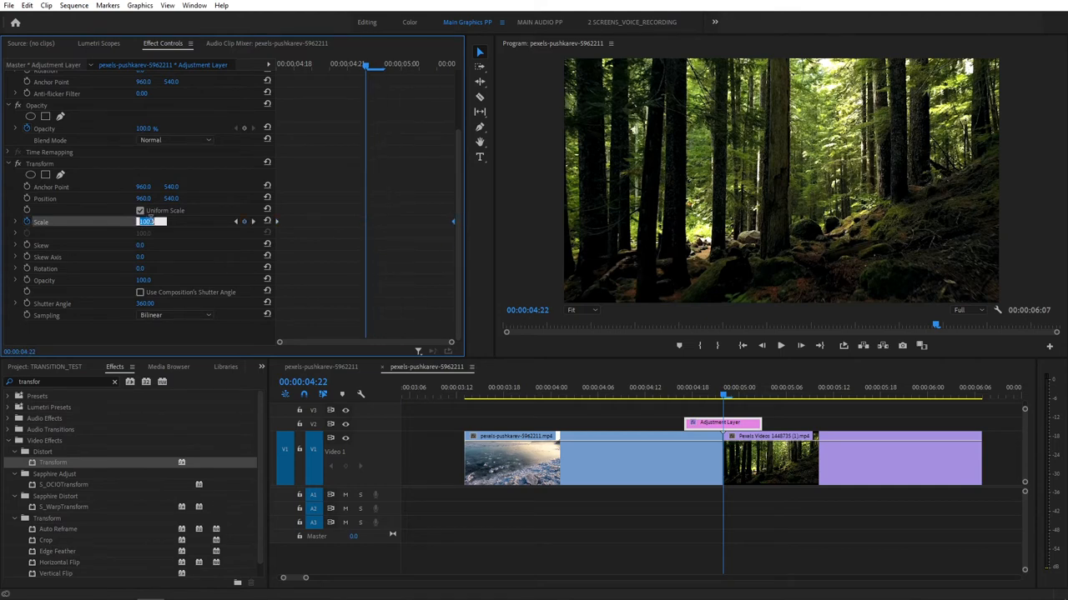
{"action": "left_click", "coordinate": [652, 396]}
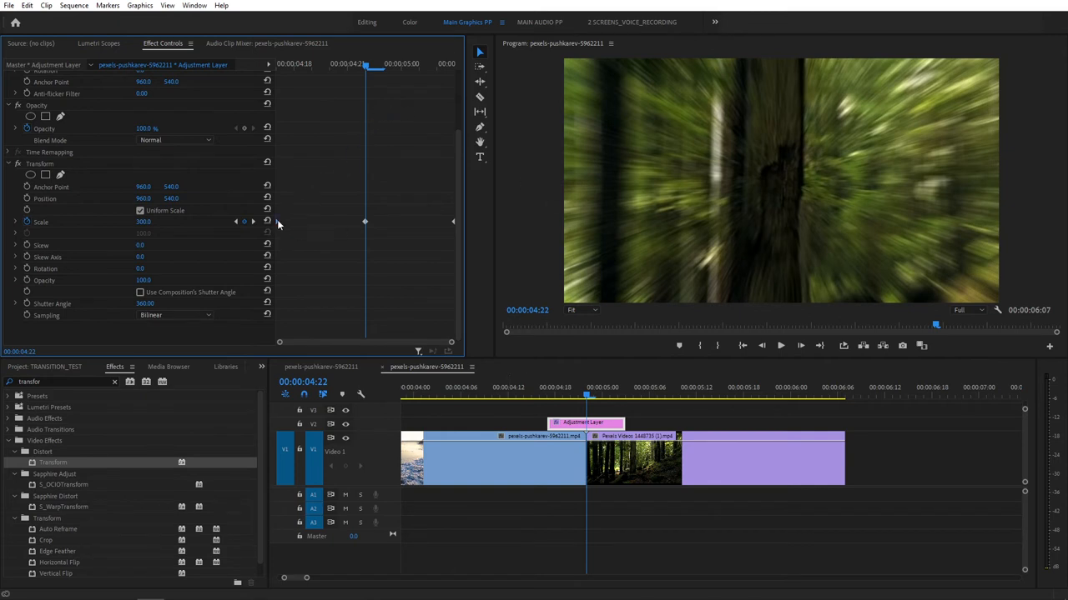
Step: Give the first and second Scale keyframes Auto Bezier interpolation
{"action": "right_click", "coordinate": [280, 224]}
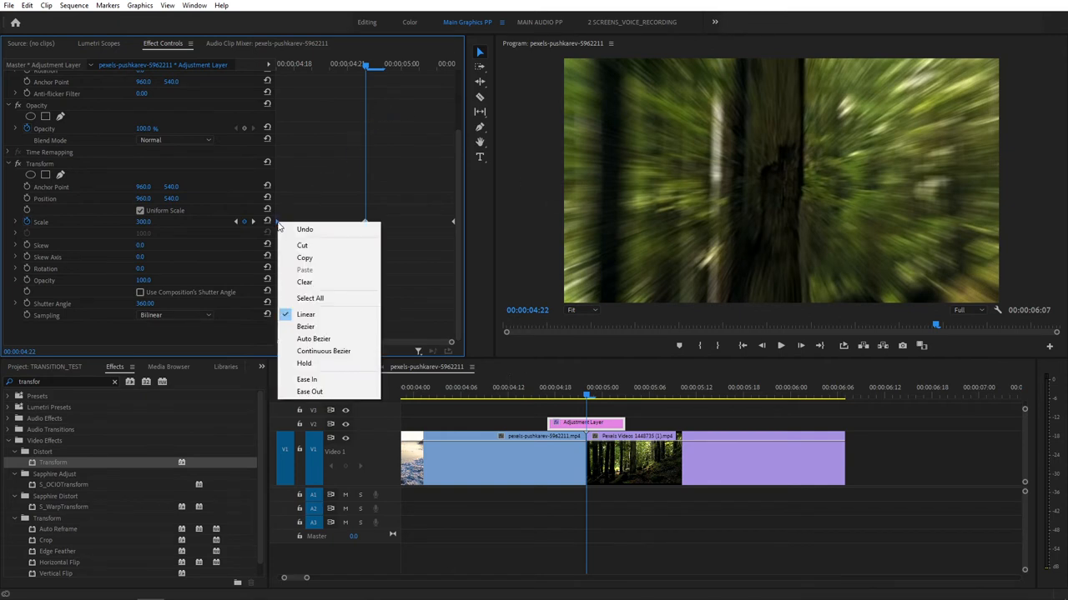
{"action": "left_click", "coordinate": [430, 263]}
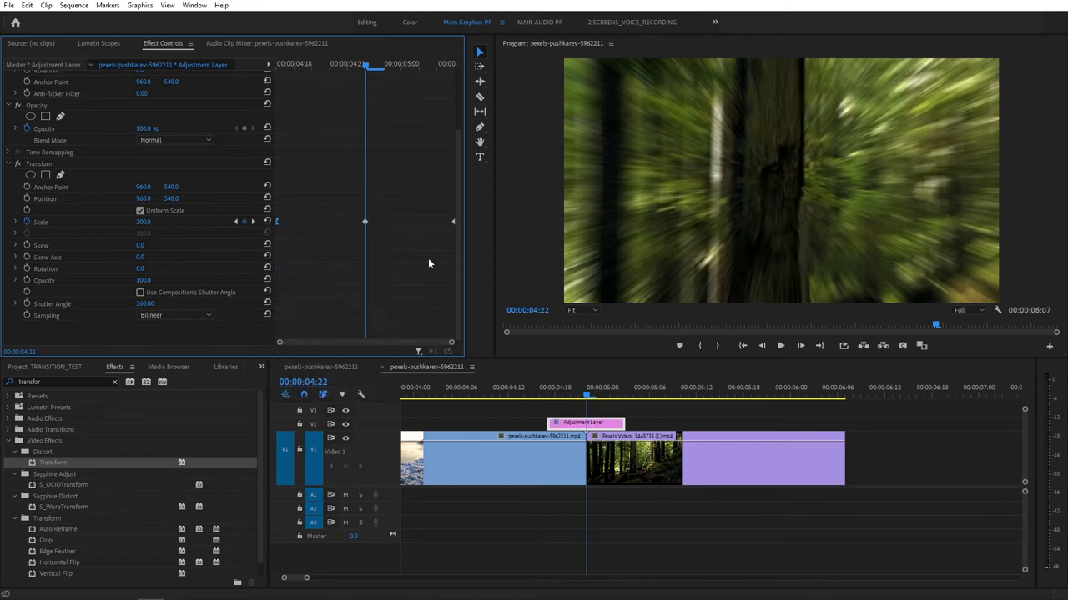
{"action": "mouse_move", "coordinate": [454, 225]}
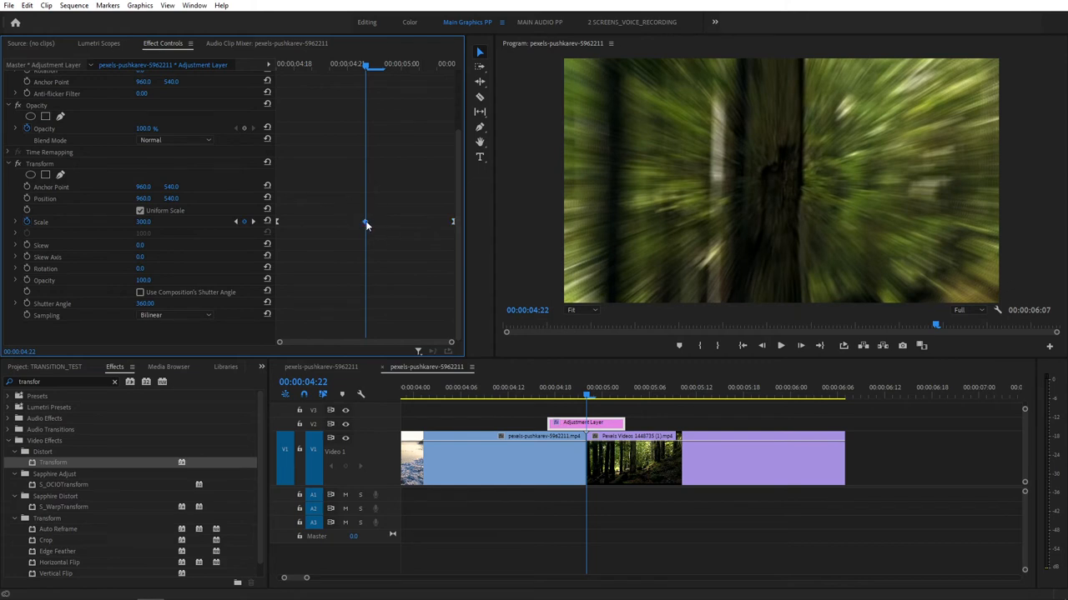
{"action": "right_click", "coordinate": [365, 222]}
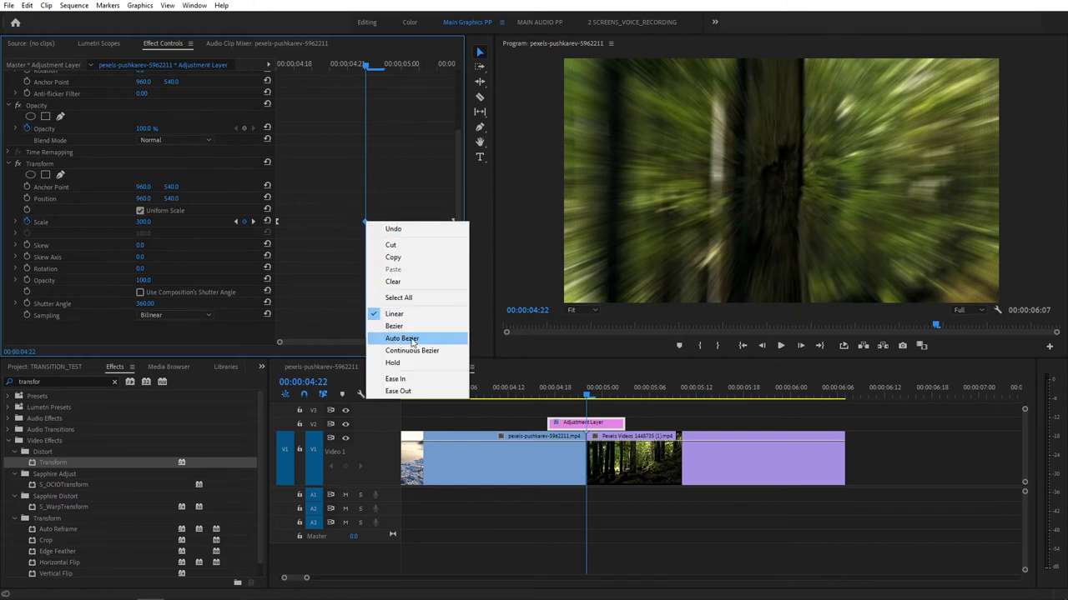
{"action": "left_click", "coordinate": [401, 337]}
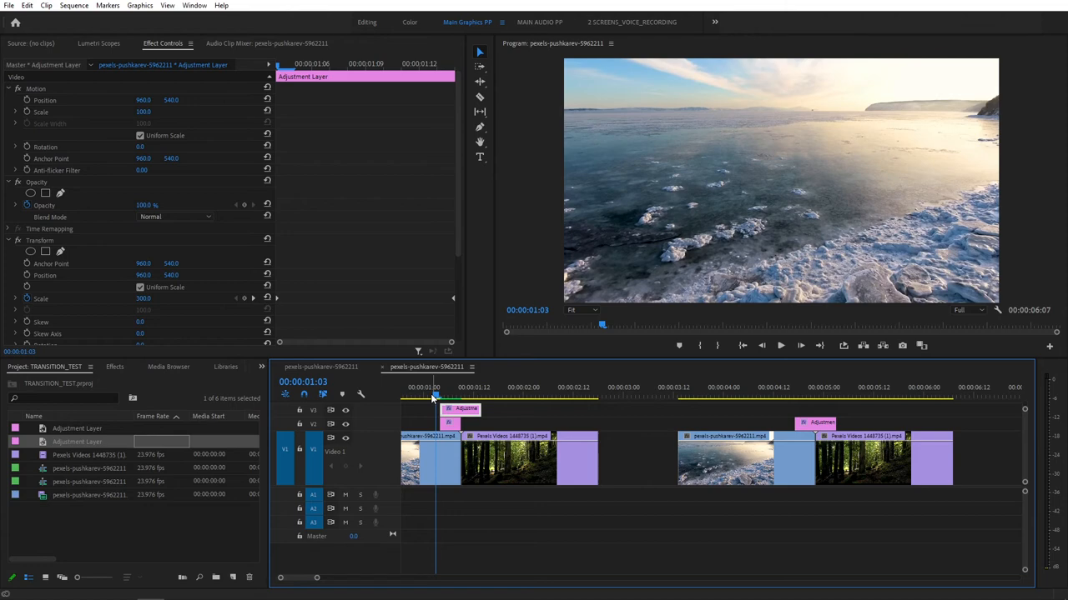
Step: Save the V3 layer's Transform and Directional Blur effects as preset 'Zoom out TOP'
{"action": "scroll", "scroll_direction": "down", "scroll_amount": 3}
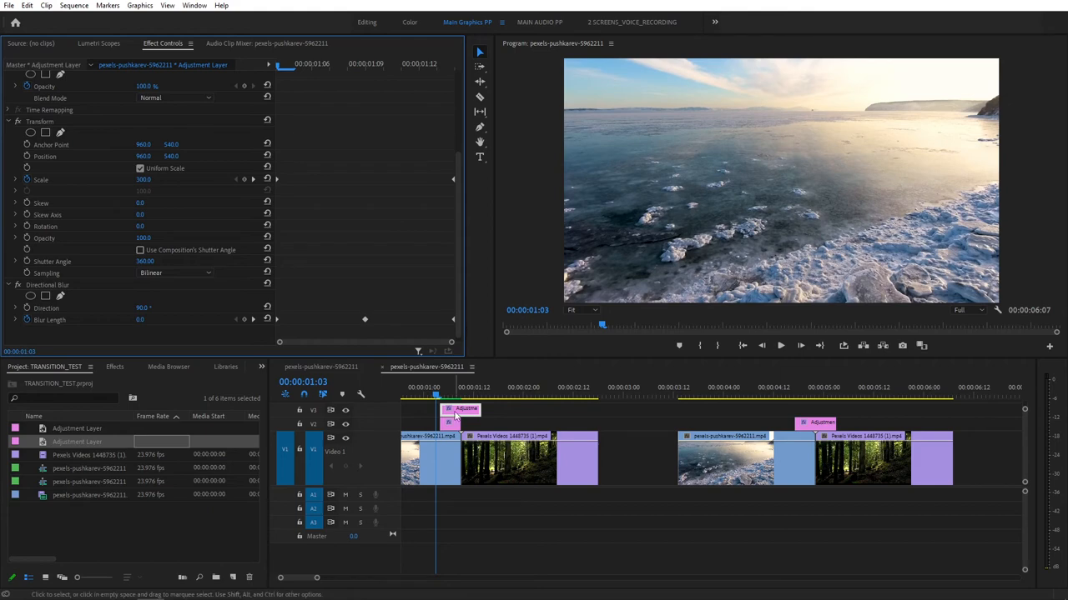
{"action": "left_click", "coordinate": [437, 387]}
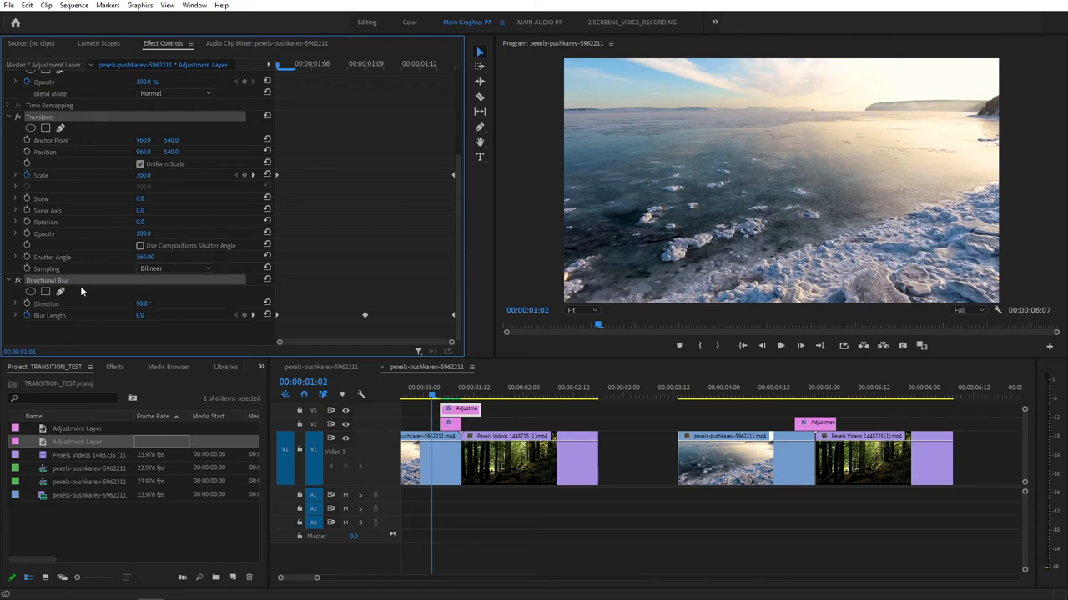
{"action": "right_click", "coordinate": [66, 288]}
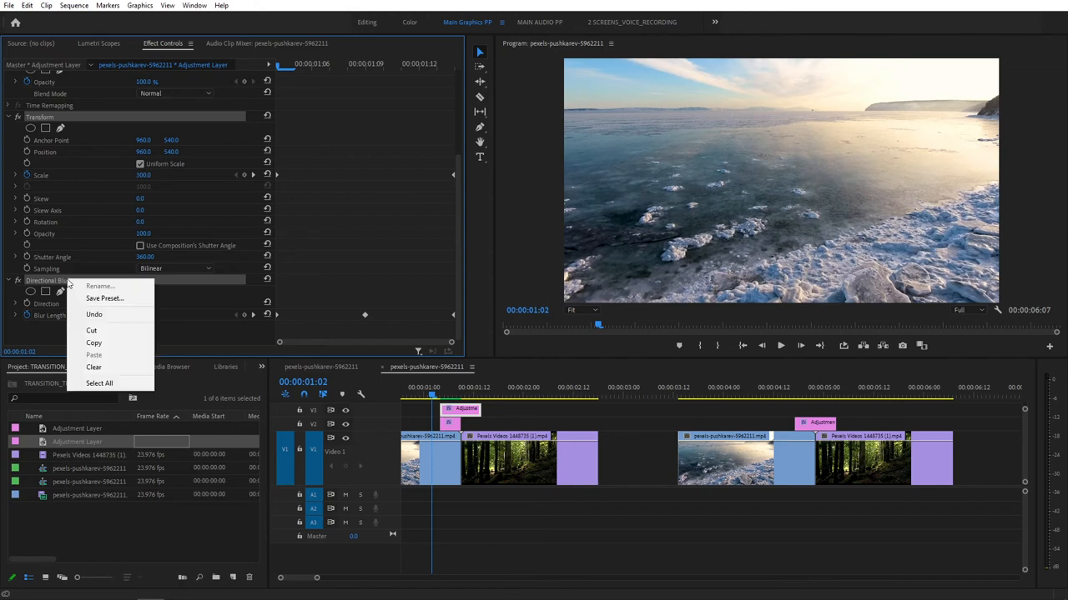
{"action": "mouse_move", "coordinate": [104, 299]}
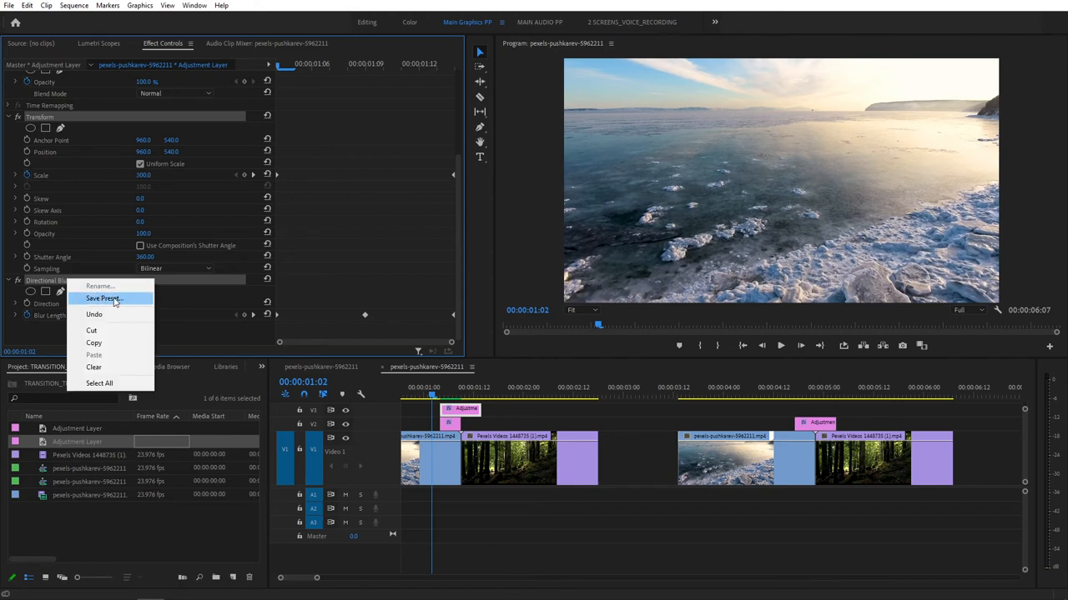
{"action": "left_click", "coordinate": [103, 298]}
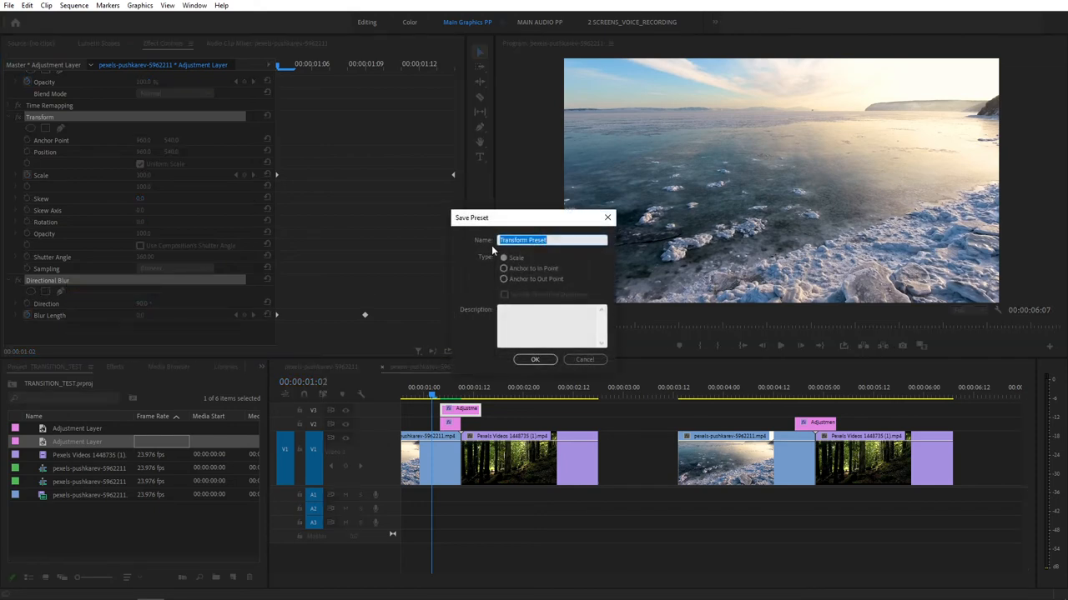
{"action": "type", "text": "Zoom out TOP"}
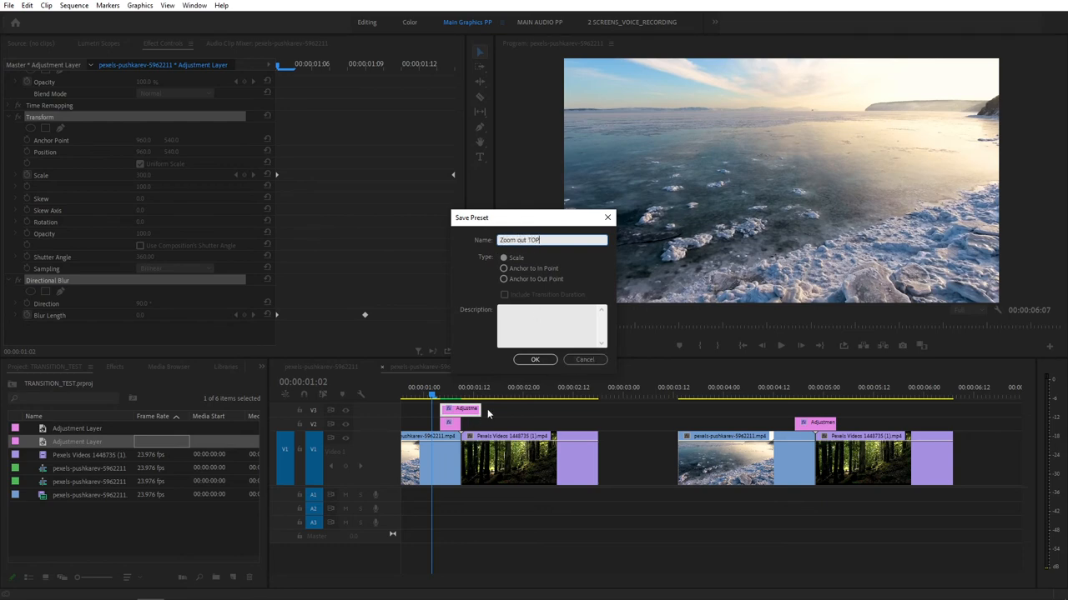
{"action": "left_click", "coordinate": [534, 360]}
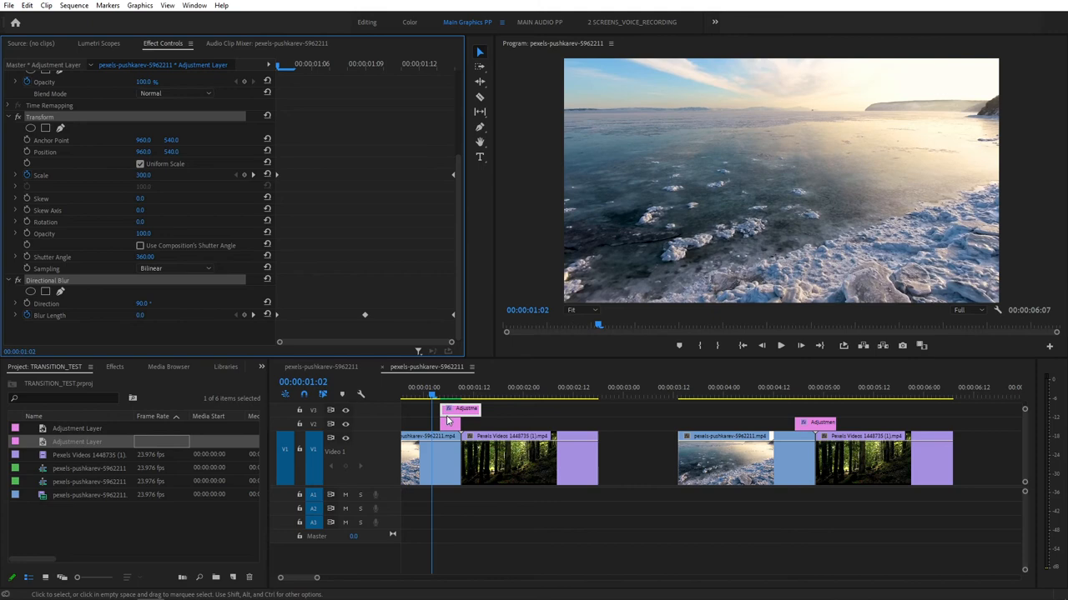
Step: Save the V2 layer's Replicate and Mirror effects as preset 'Zoom out BOTTOM'
{"action": "left_click", "coordinate": [450, 423]}
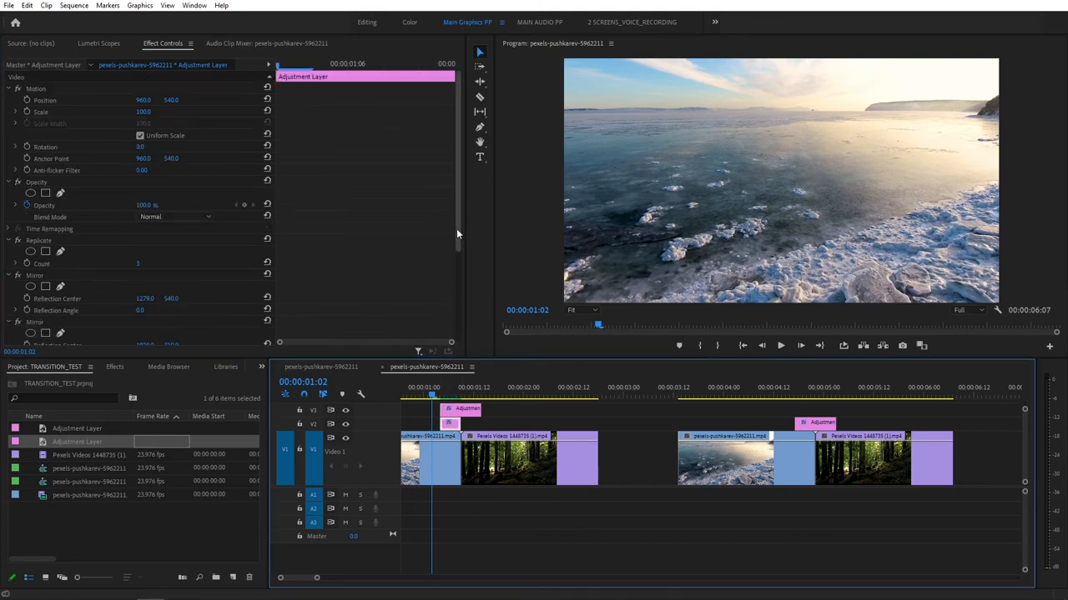
{"action": "scroll", "scroll_direction": "down", "scroll_amount": 3}
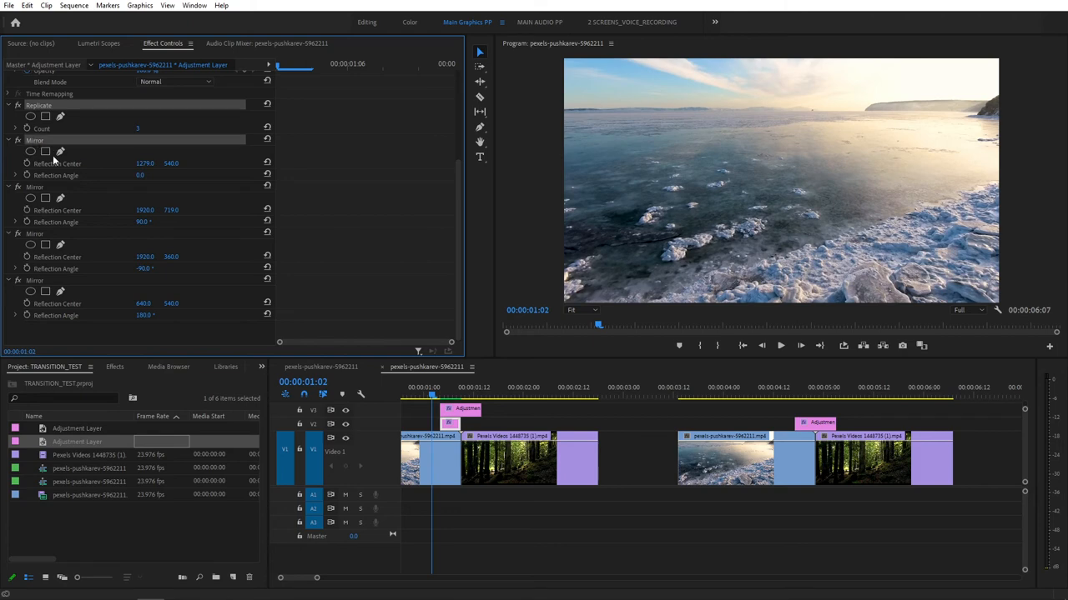
{"action": "mouse_move", "coordinate": [95, 118]}
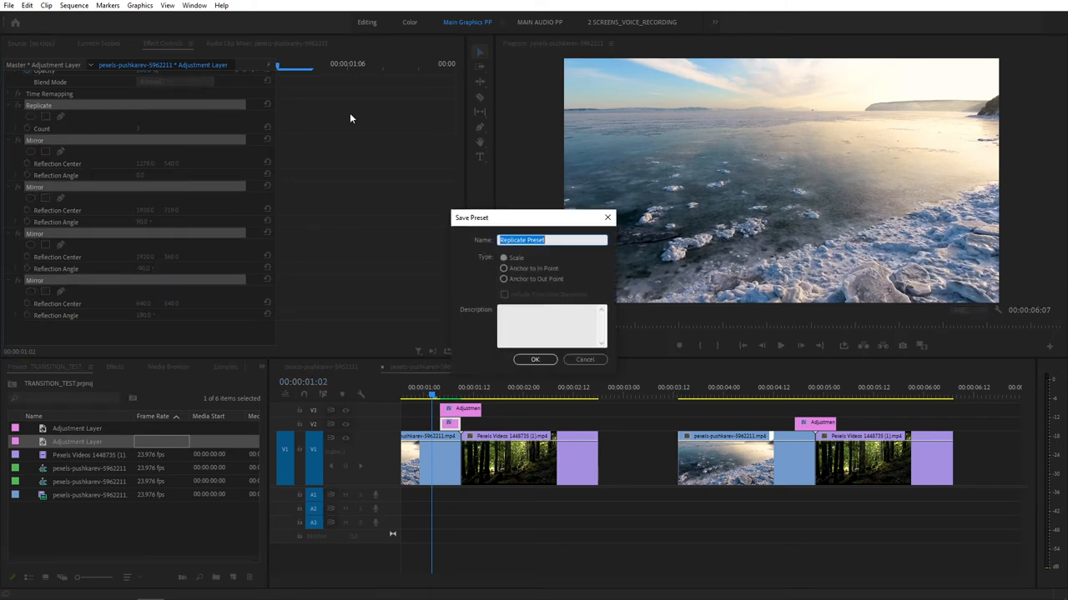
{"action": "type", "text": "Zoom out BOTTOM"}
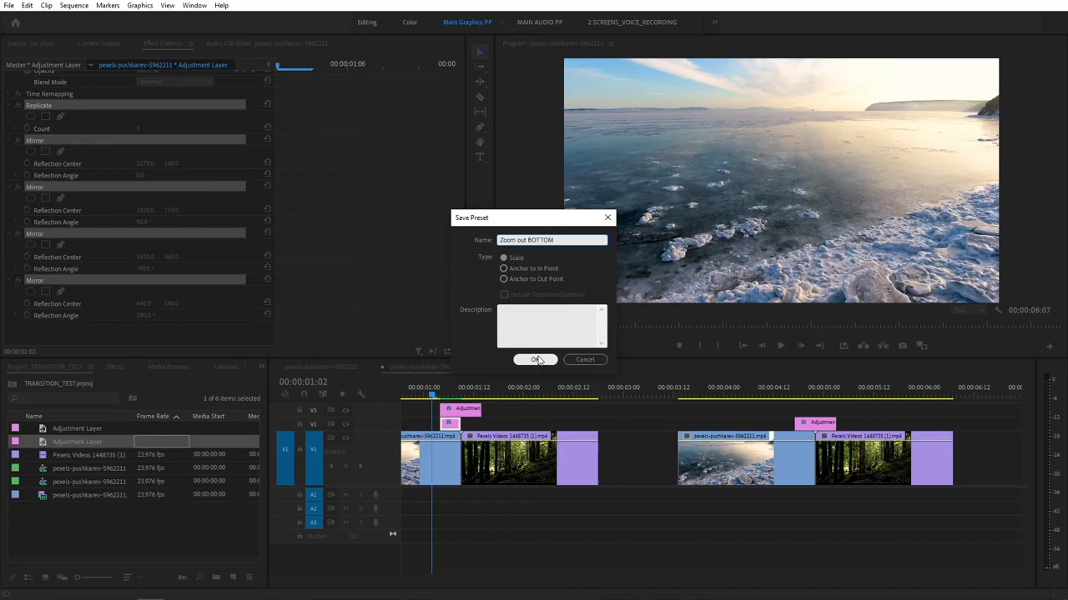
{"action": "left_click", "coordinate": [536, 360]}
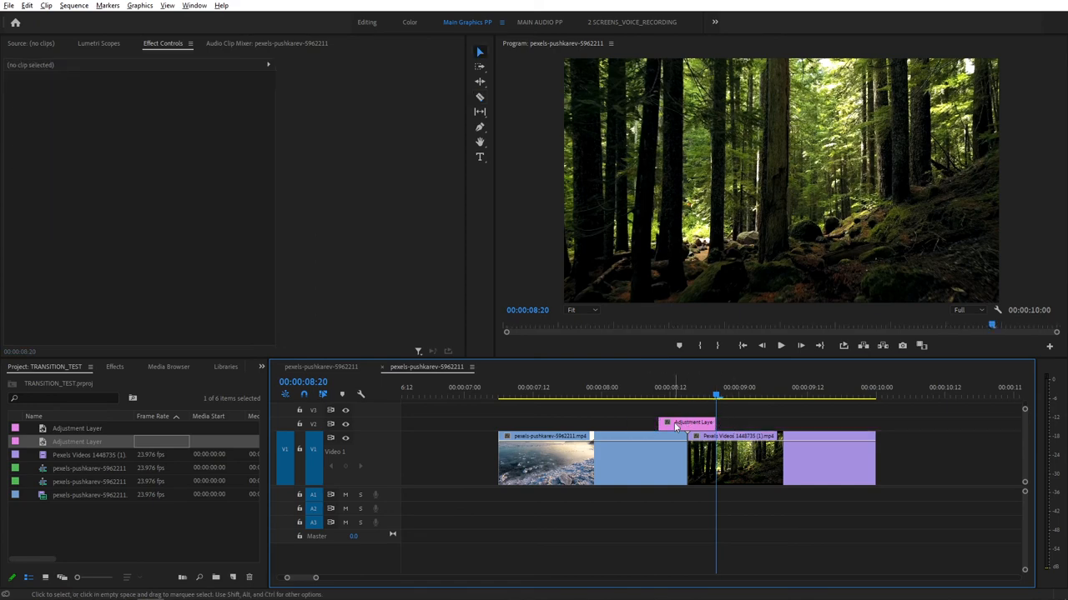
Step: Select the adjustment layer at the third cut and scrub to preview the zoom-out
{"action": "left_click", "coordinate": [686, 423]}
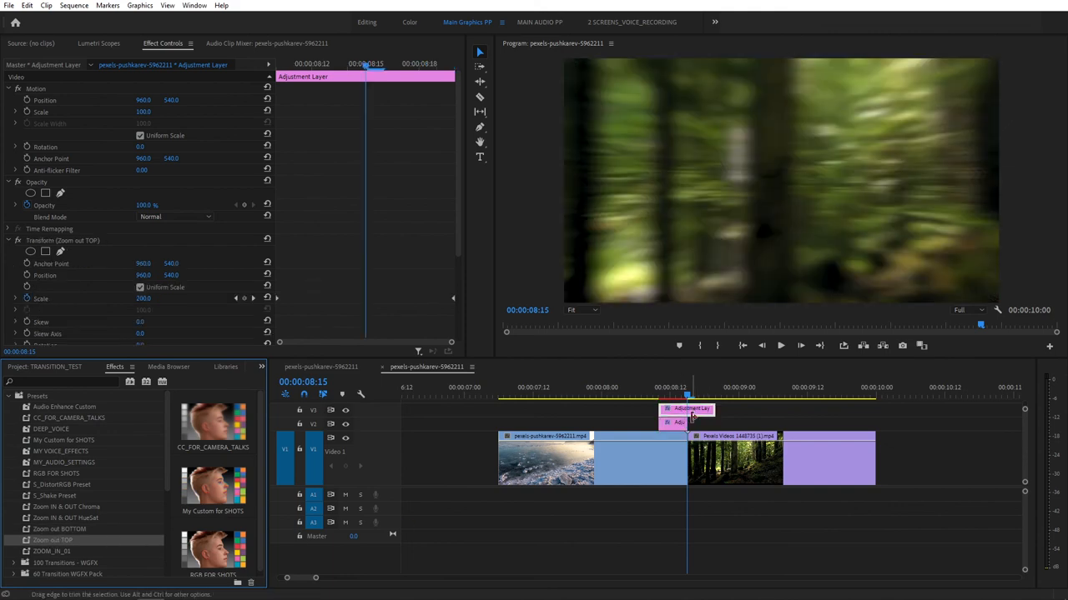
{"action": "left_click_drag", "start_coordinate": [692, 396], "coordinate": [644, 396]}
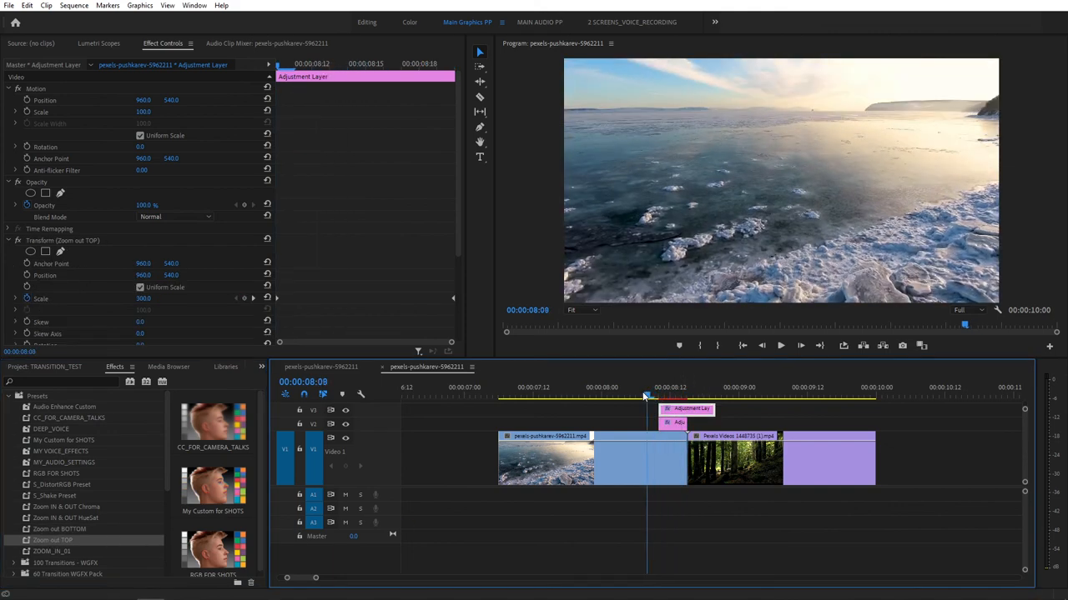